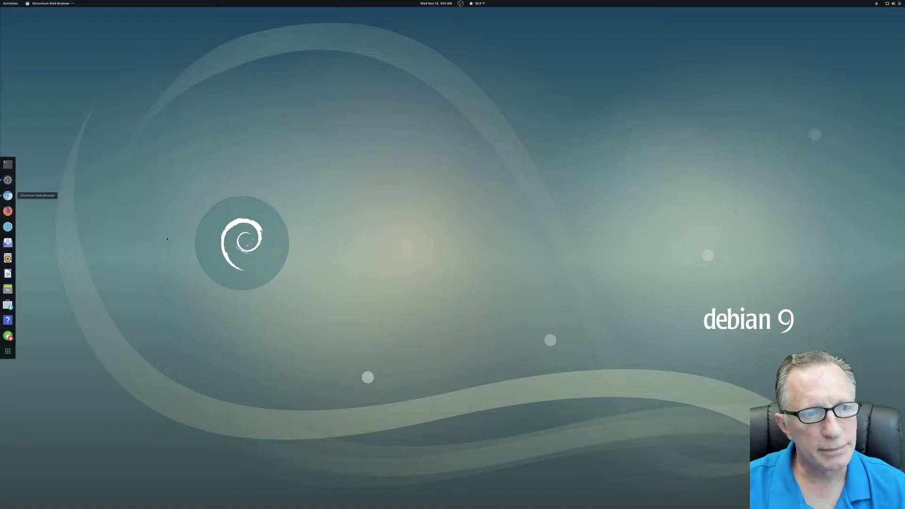
Step: Launch Chromium from the dock and go to its Settings page
left_click(8, 195)
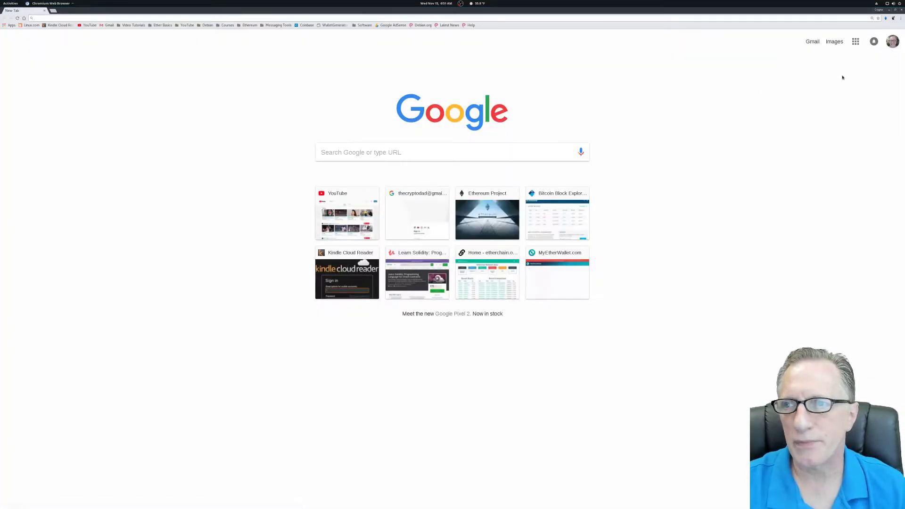
left_click(899, 18)
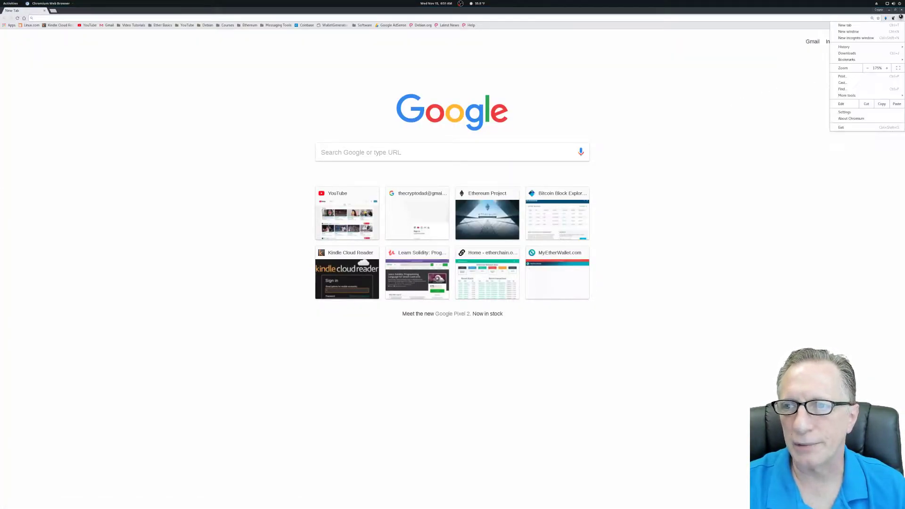
left_click(845, 112)
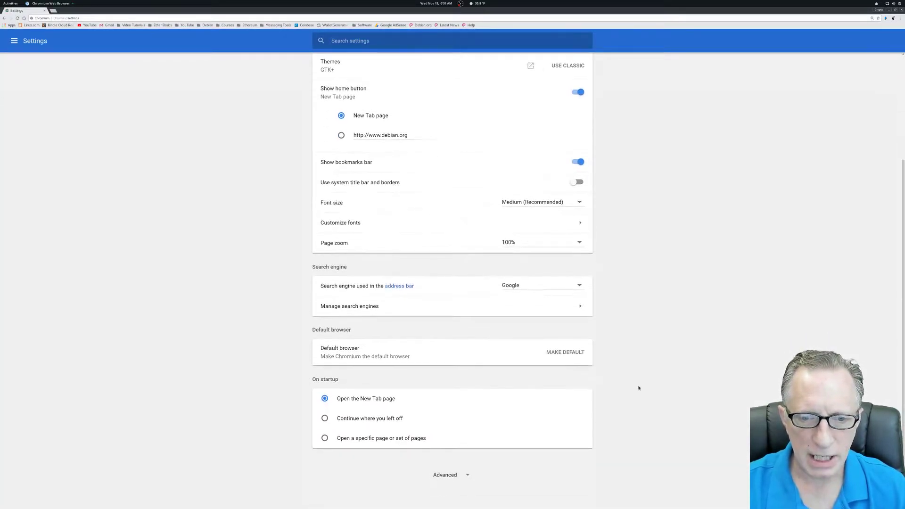
Step: In the Downloads section, keep 'Ask where to save each file before downloading' switched on
scroll("down", 3)
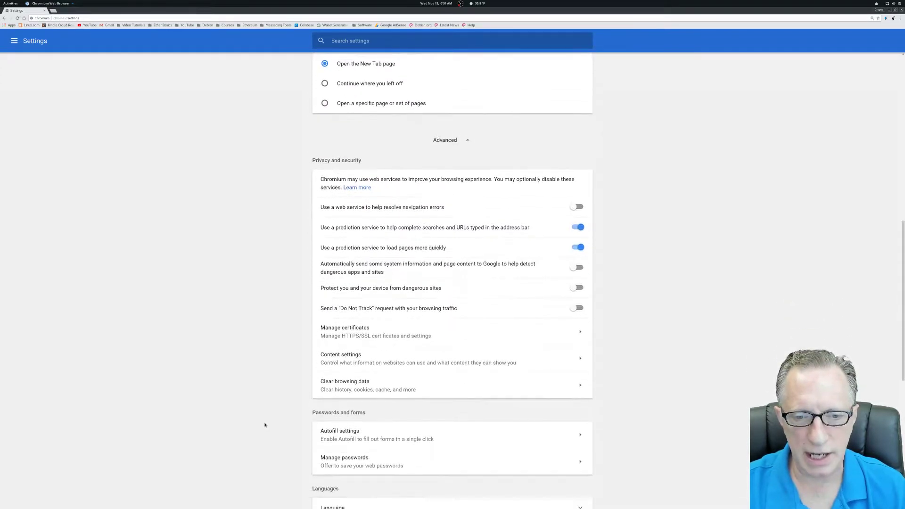
scroll("down", 3)
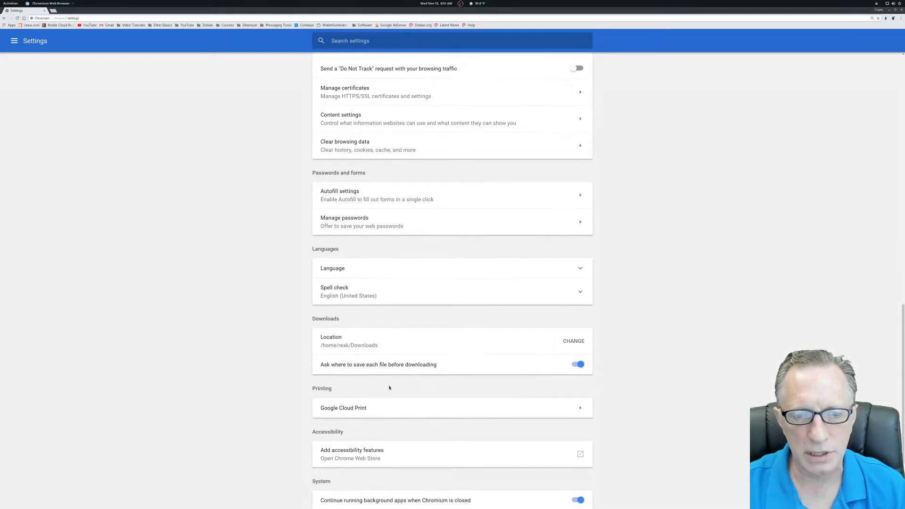
mouse_move(507, 365)
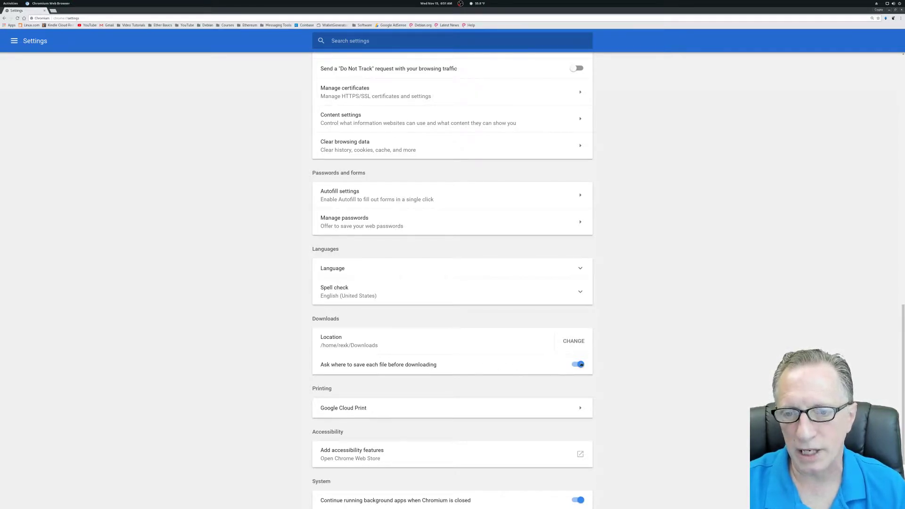
left_click(577, 364)
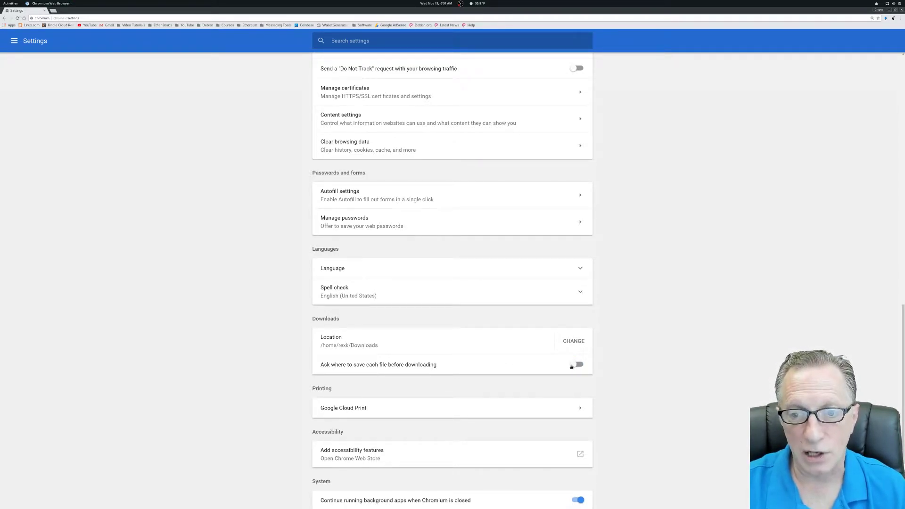
left_click(577, 364)
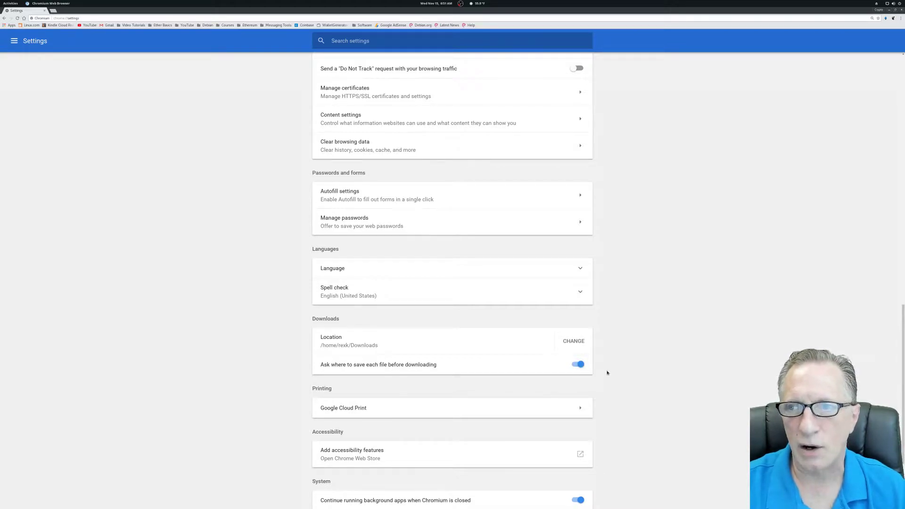
mouse_move(623, 105)
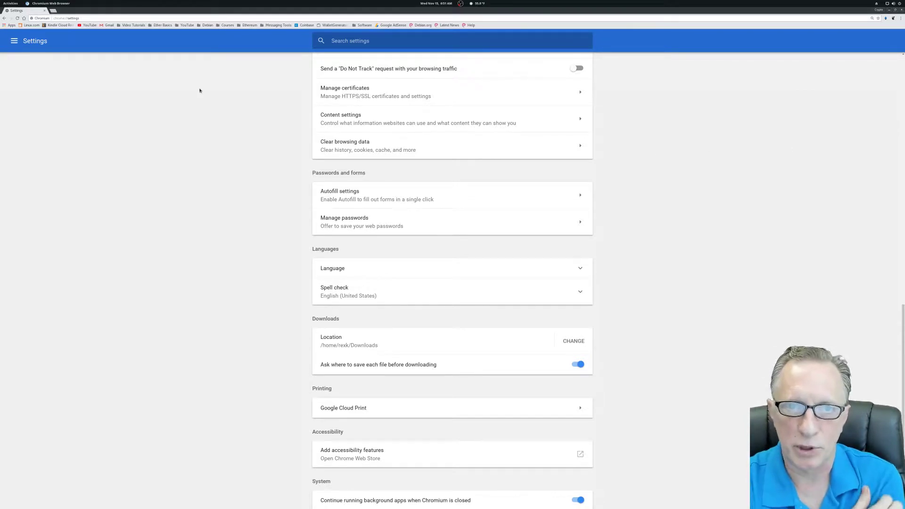
mouse_move(240, 93)
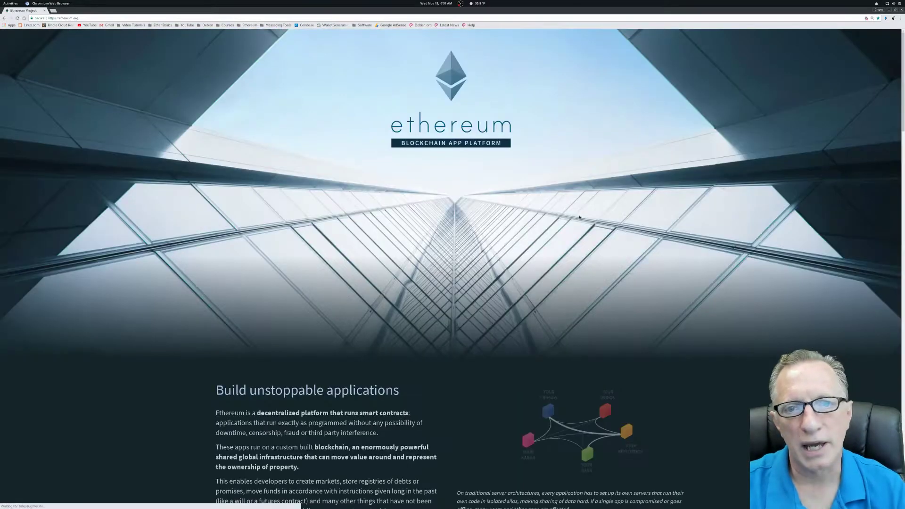
Step: From ethereum.org's 'Smart money, smart wallet' section, go to the page listing all wallet versions
scroll("down", 3)
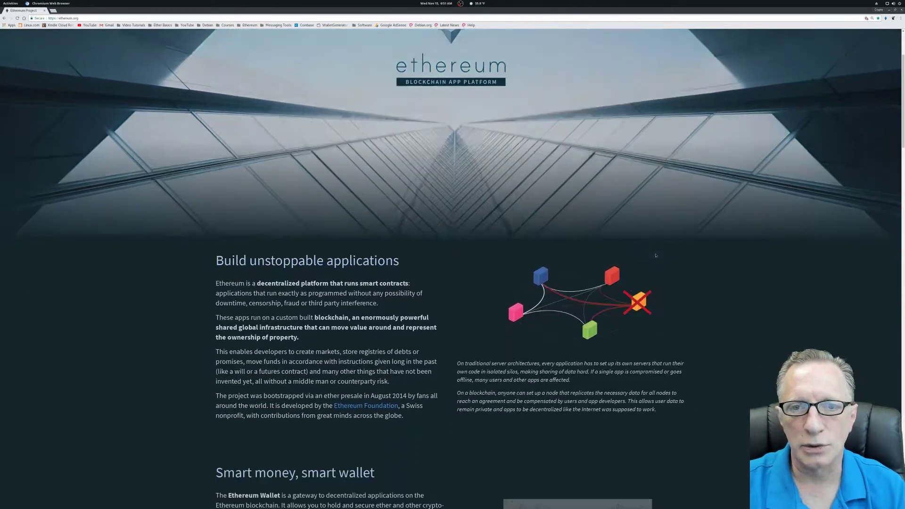
scroll("down", 3)
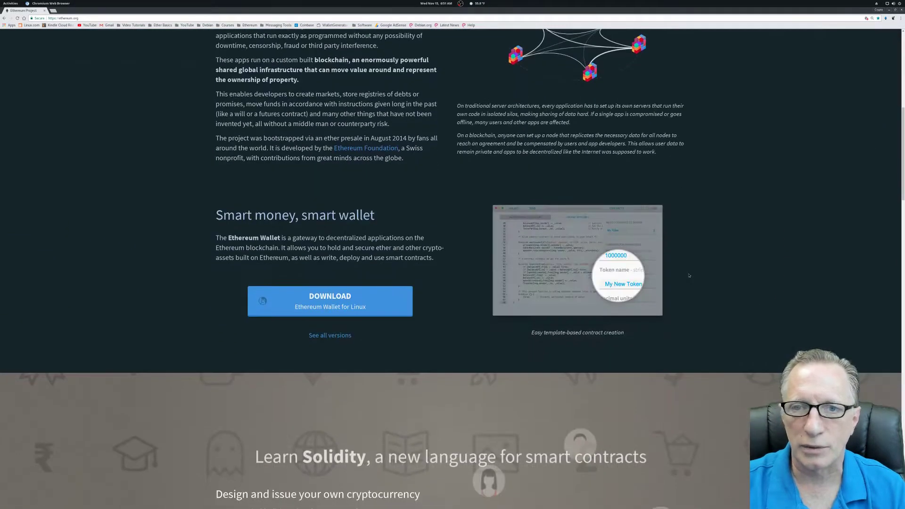
scroll("down", 3)
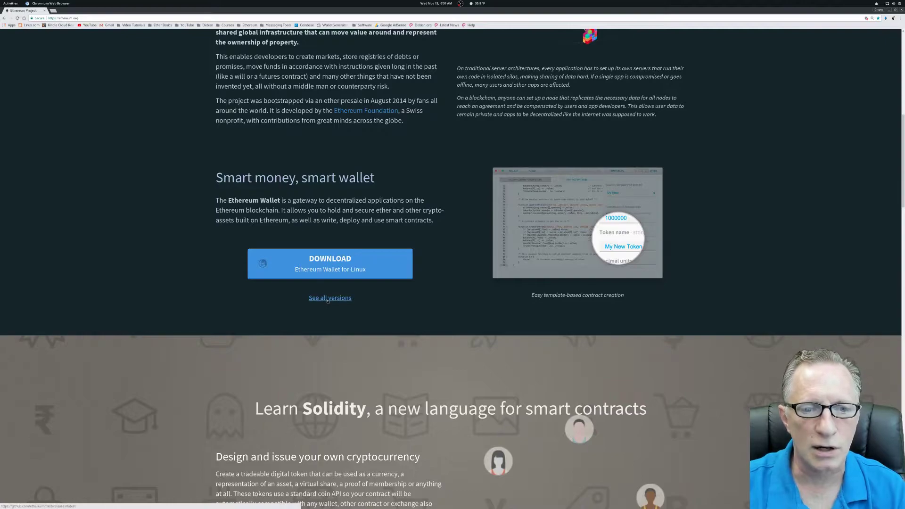
left_click(330, 263)
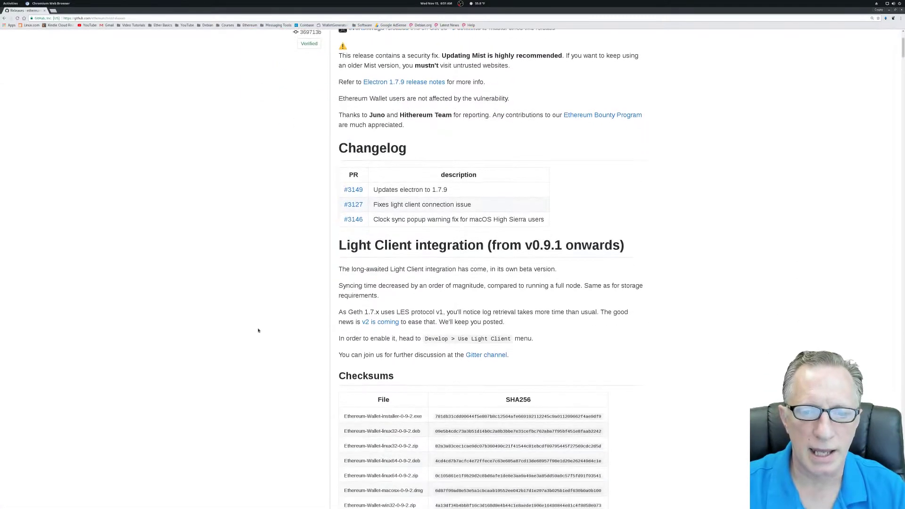
Step: Bring the GitHub release's SHA256 checksums and Downloads list into view
scroll("down", 3)
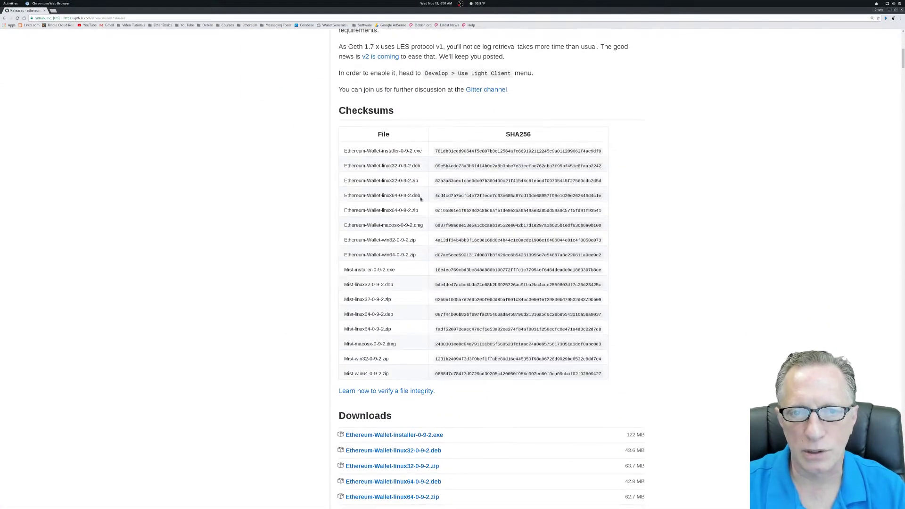
mouse_move(433, 197)
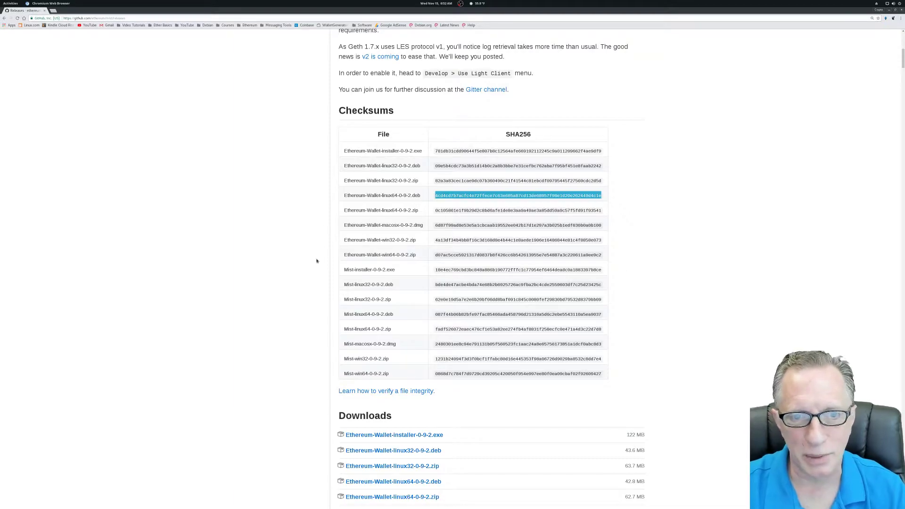
scroll("down", 3)
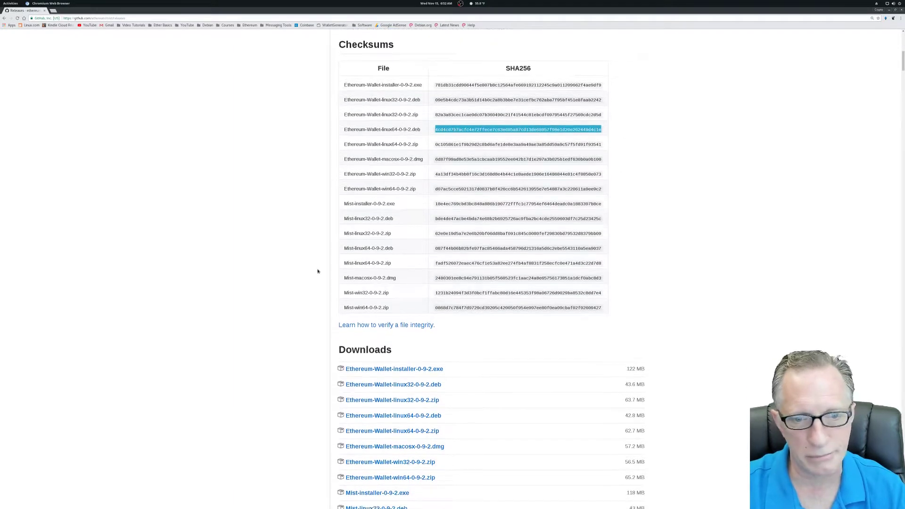
scroll("down", 3)
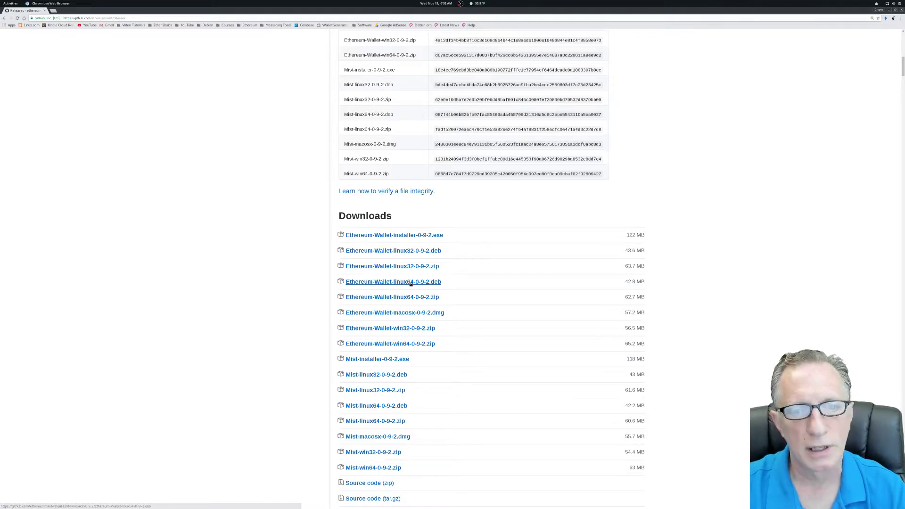
Step: Start downloading Ethereum-Wallet-linux64-0-9-2.deb and browse to home > Software in the Save dialog
left_click(393, 282)
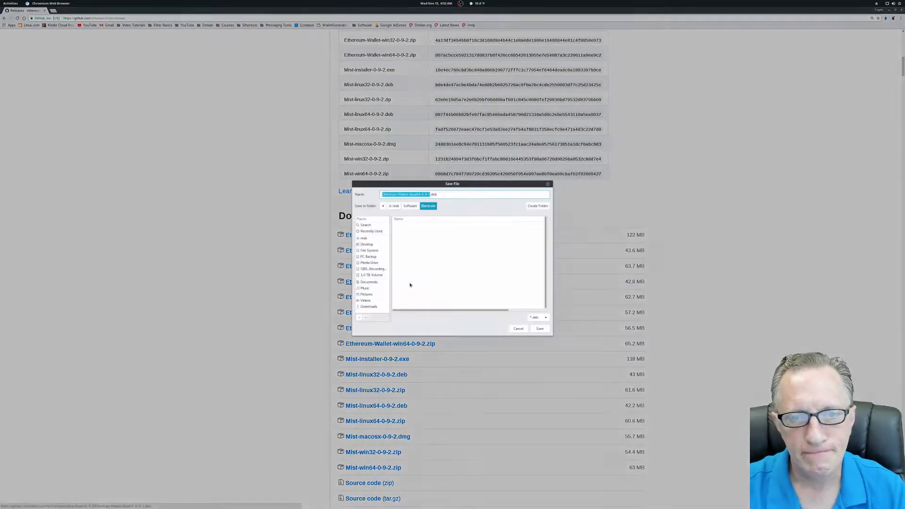
left_click(395, 206)
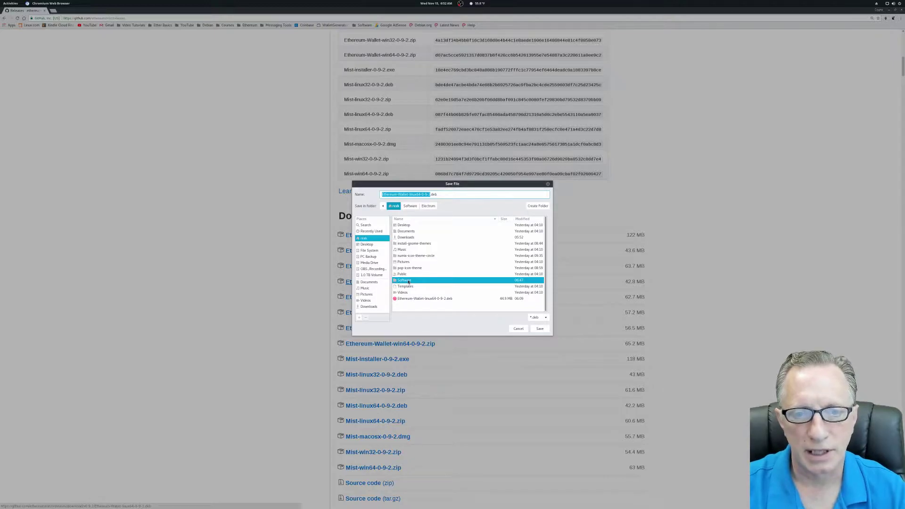
double_click(404, 280)
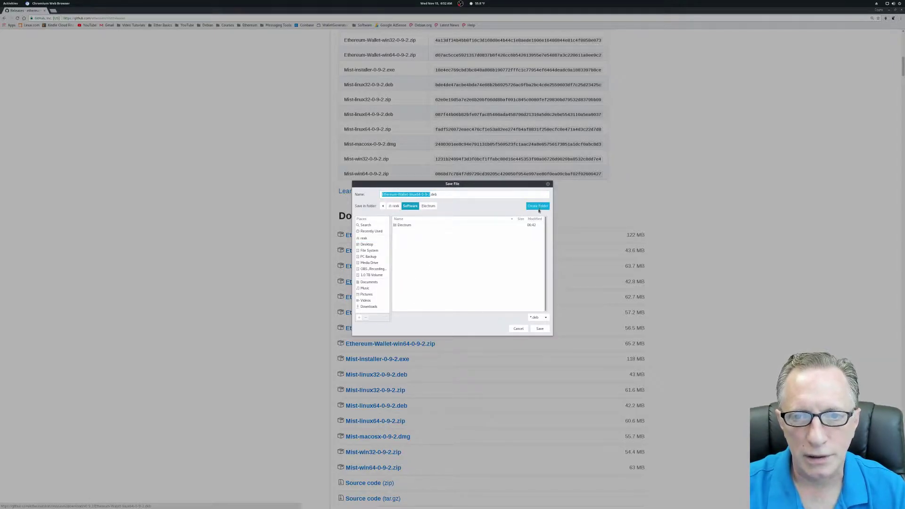
Step: Create an Ethereum folder inside Software and save the .deb package into it
left_click(536, 207)
type("Ethereum")
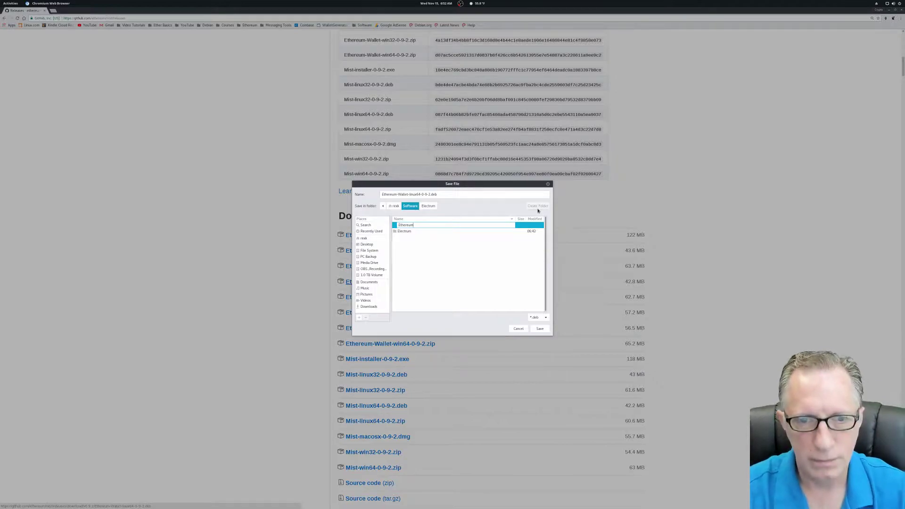
double_click(404, 224)
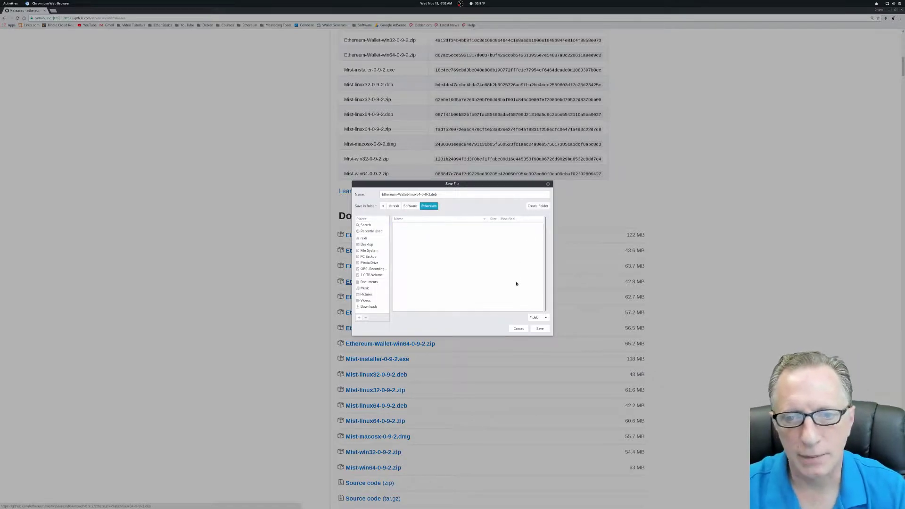
mouse_move(539, 328)
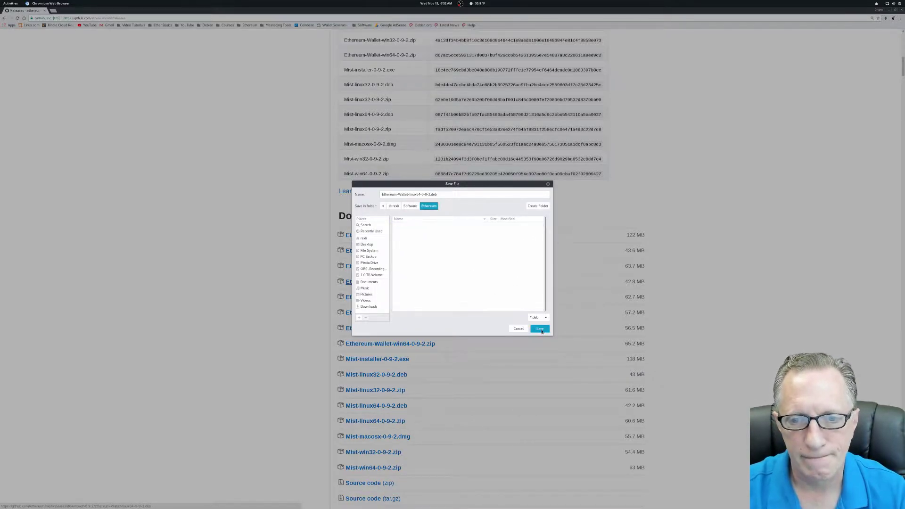
left_click(538, 328)
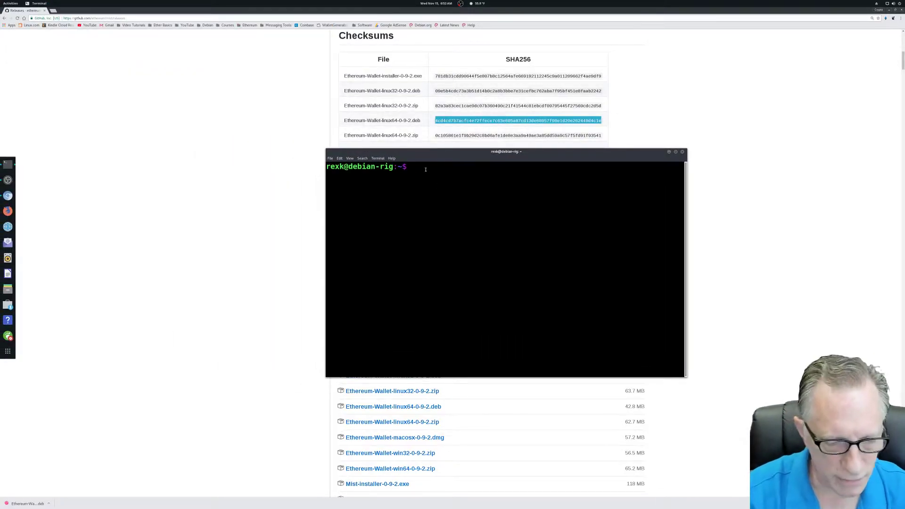
Step: Change into Software/Ethereum, list its contents, and reposition the terminal window
type("cd So")
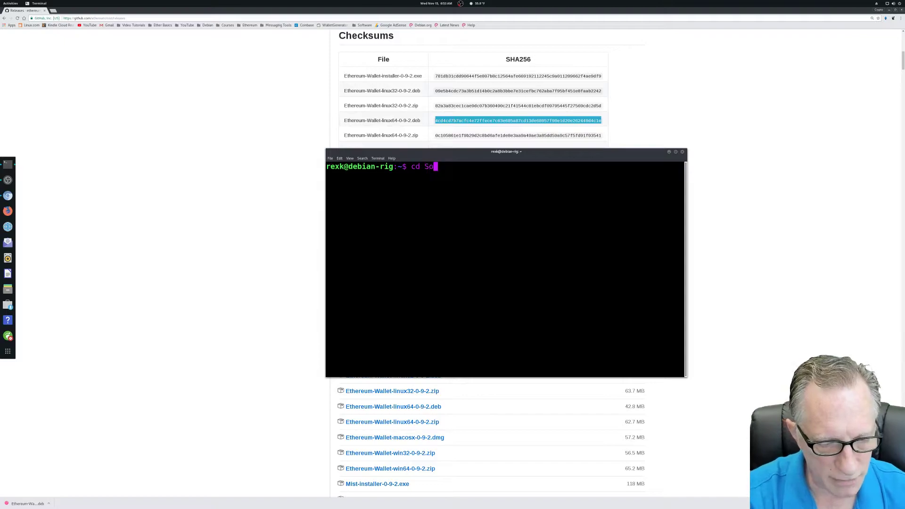
type("ftware")
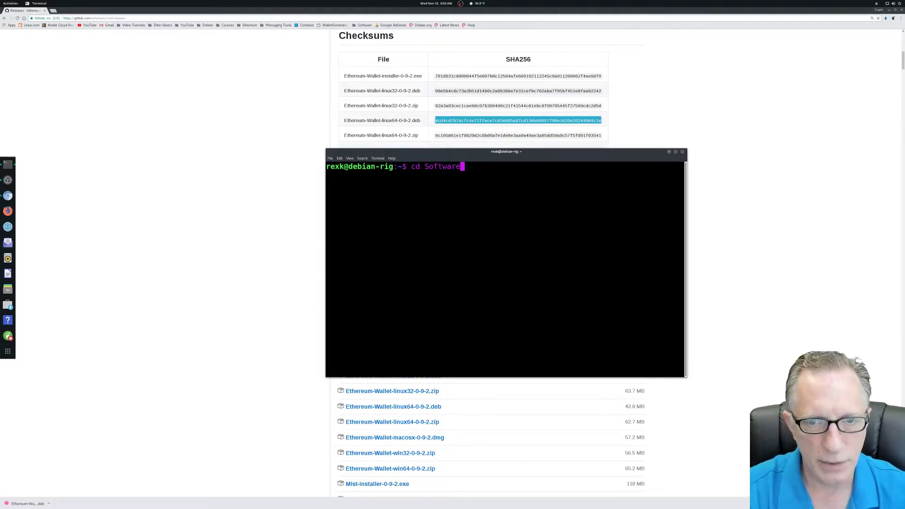
type("/")
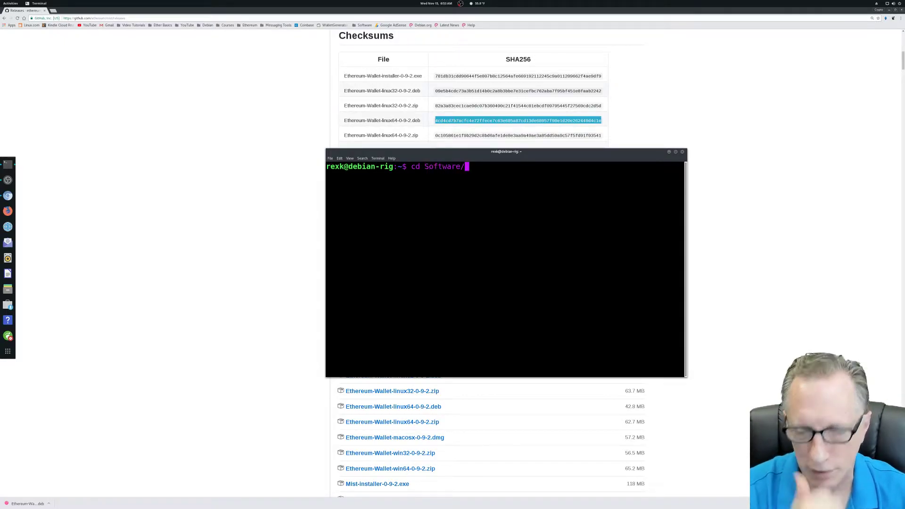
type("Eth")
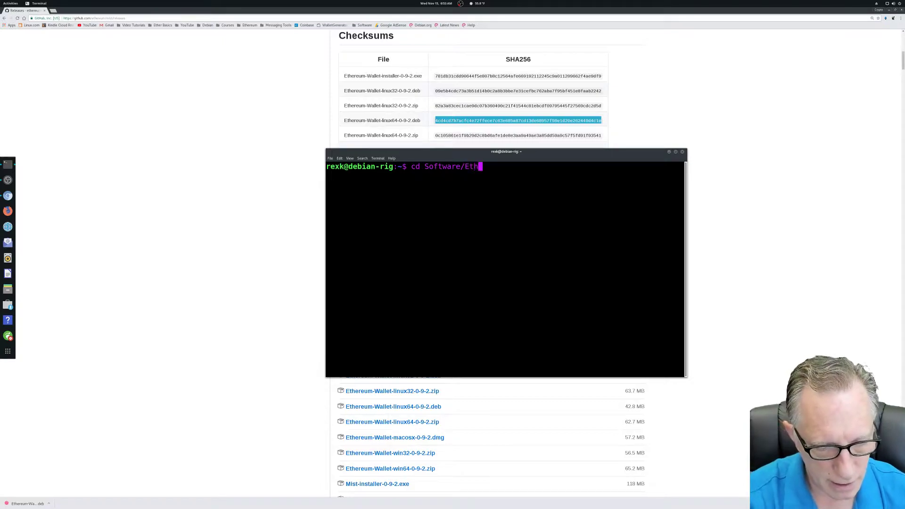
type("ereum")
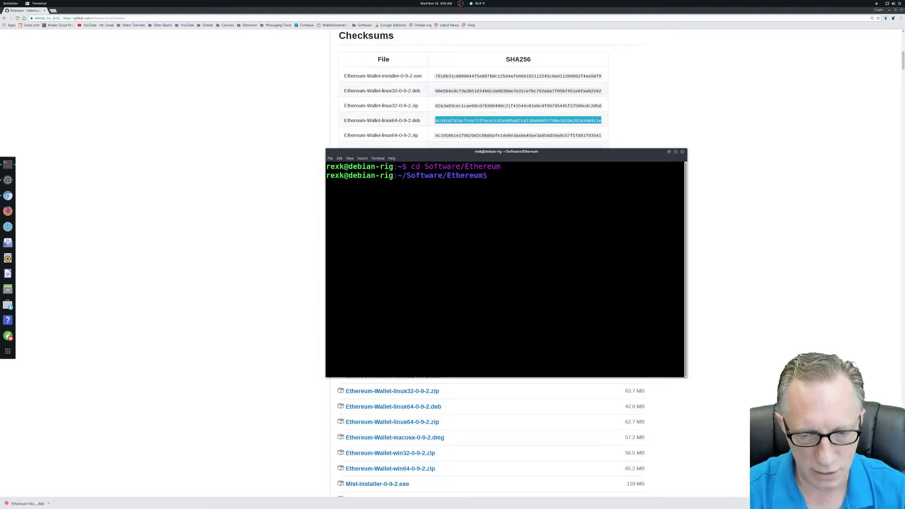
type("ls")
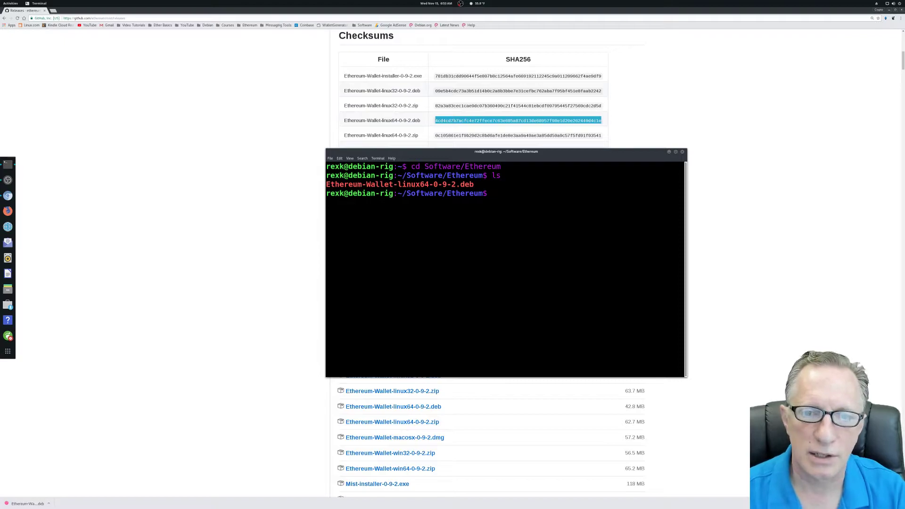
left_click_drag(505, 151, 314, 150)
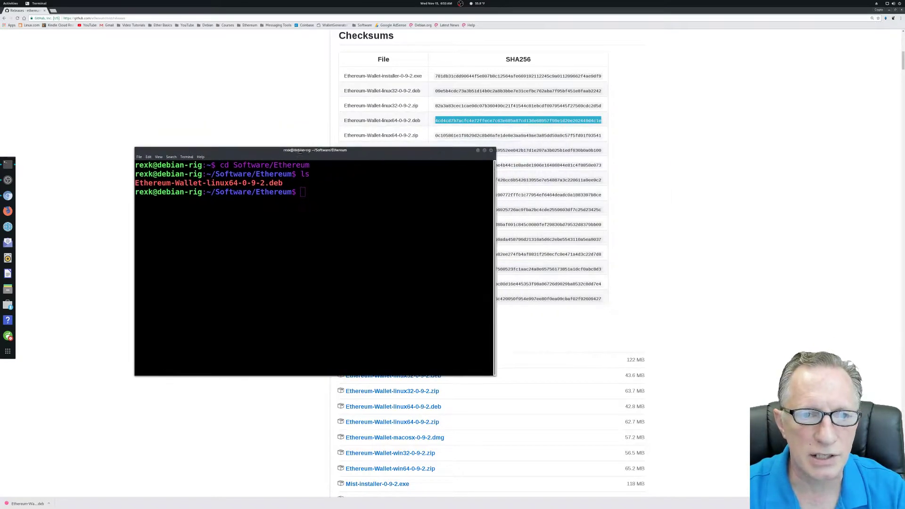
left_click_drag(315, 150, 293, 150)
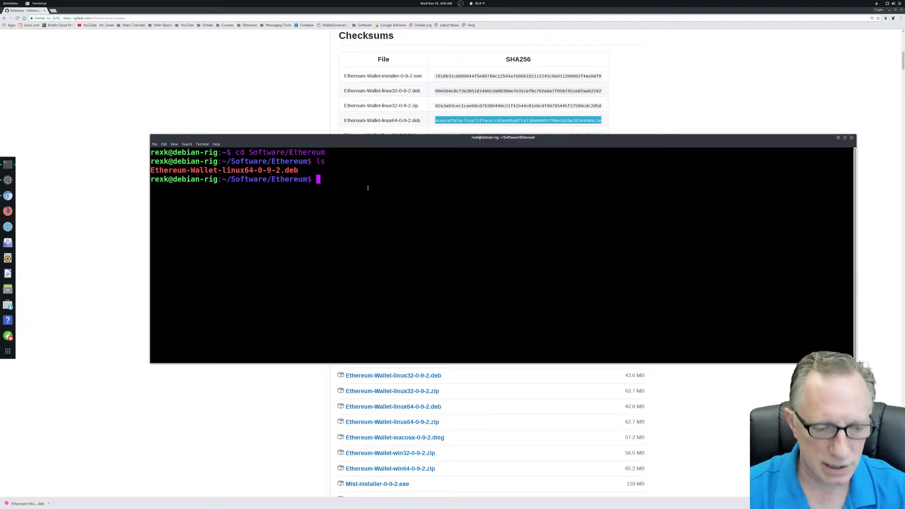
Step: Build a sha256sum command with the pasted Ethereum-Wallet-linux64-0-9-2.deb file name
type("sha2")
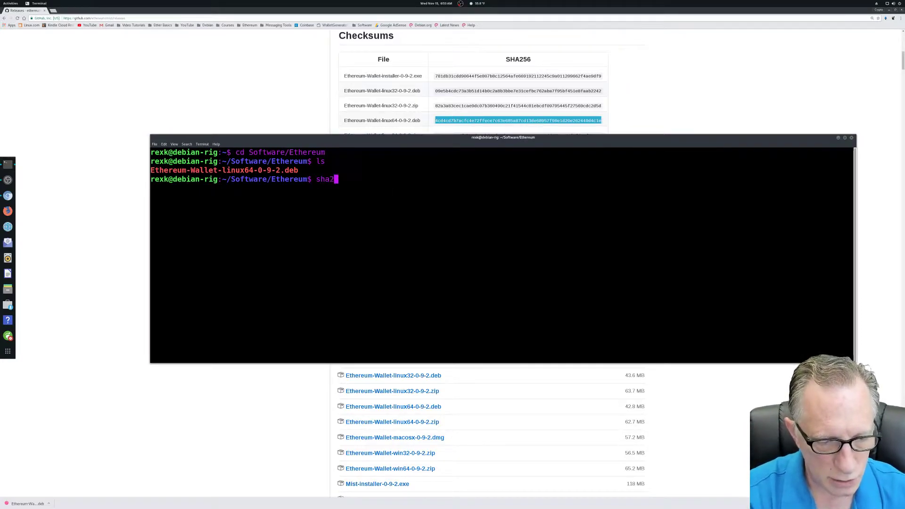
type("56su")
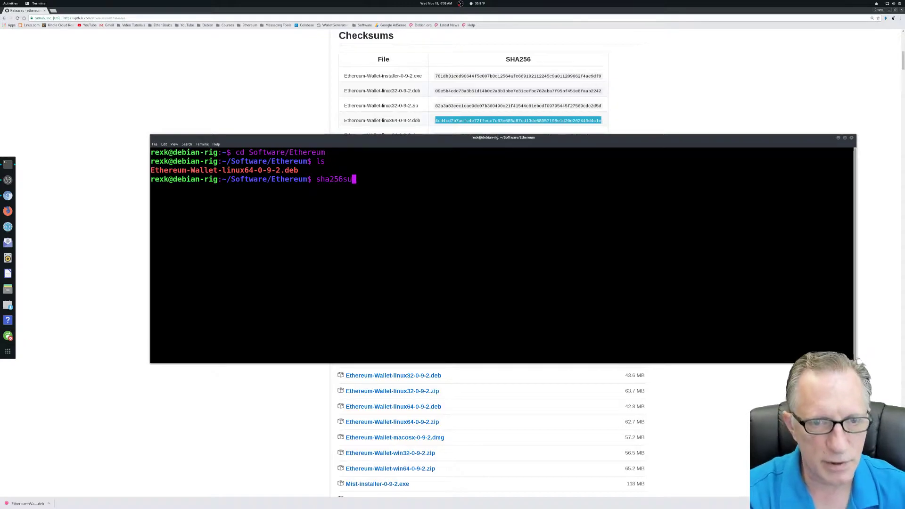
type("m")
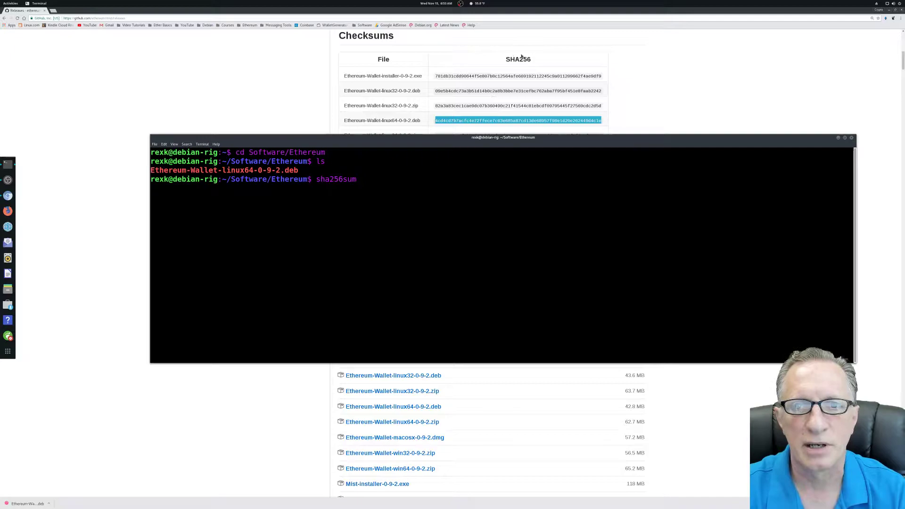
type("\" \"")
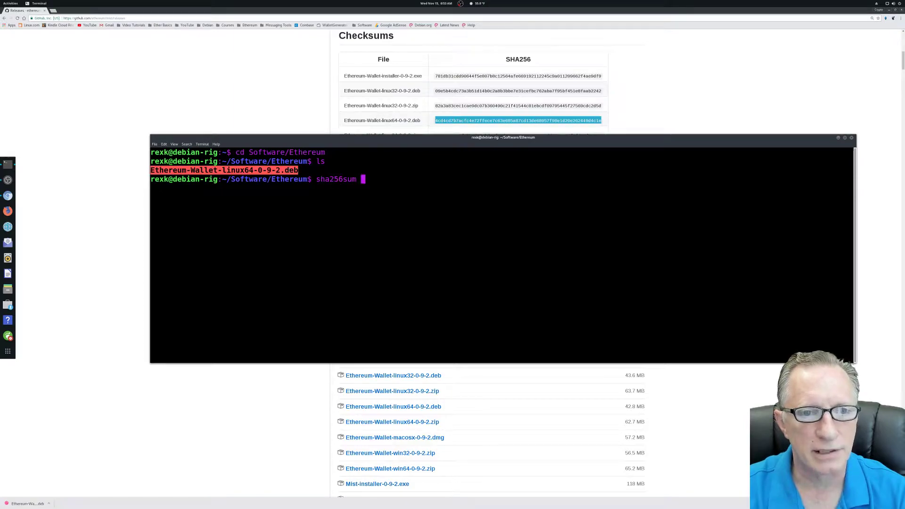
right_click(266, 179)
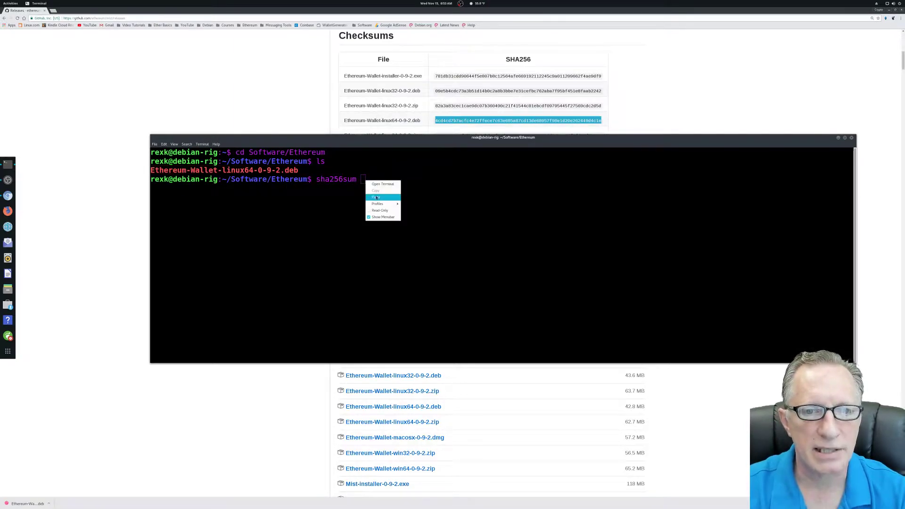
left_click(376, 197)
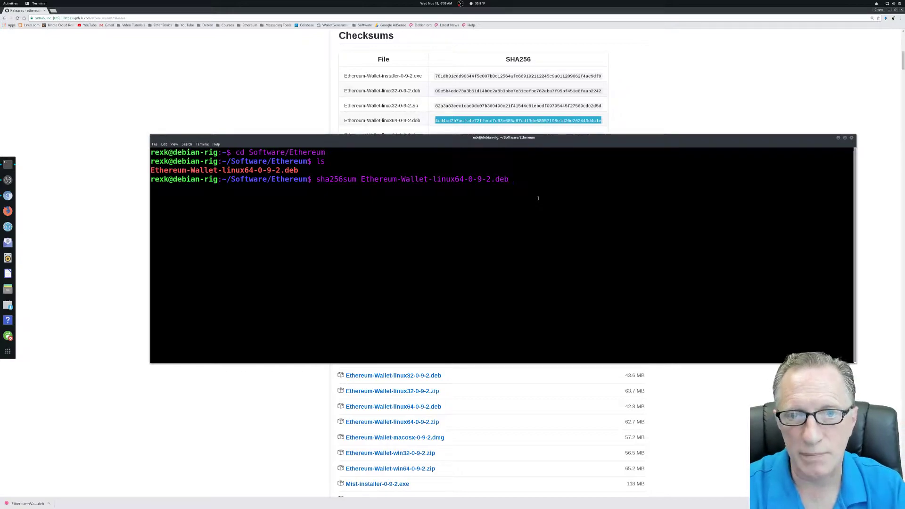
key("BackSpace")
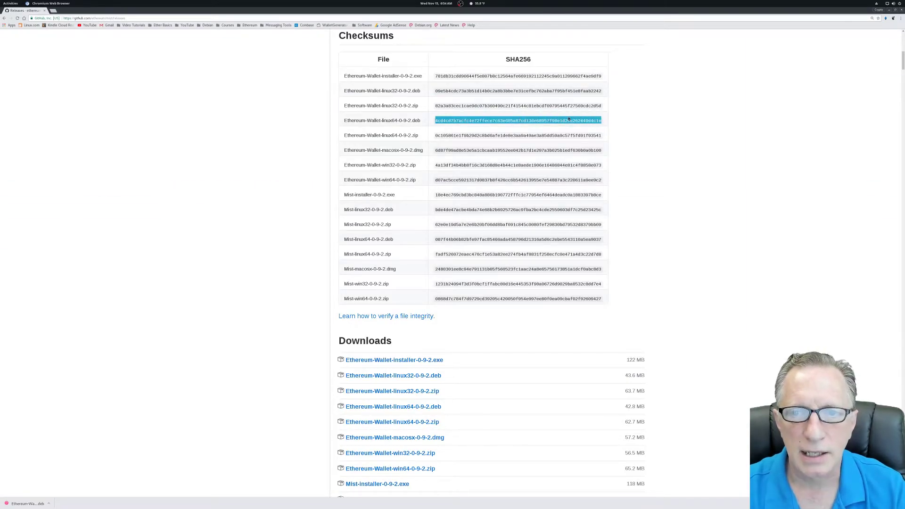
Step: Copy the published SHA256 hash for the linux64 .deb from the Checksums table
right_click(517, 120)
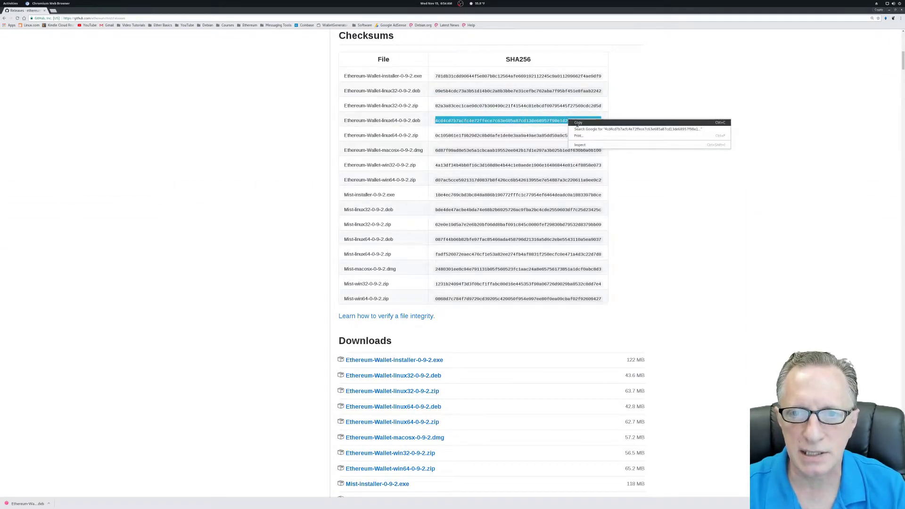
left_click(578, 123)
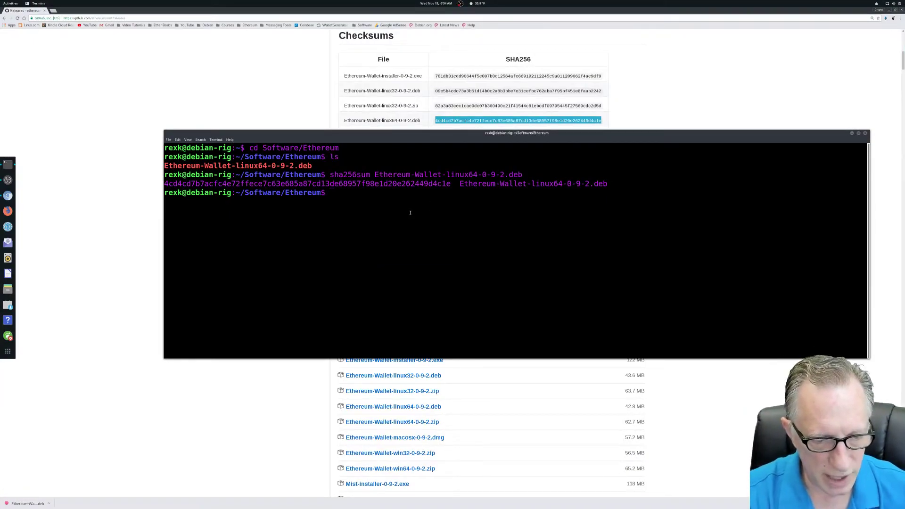
Step: Start a sha256sum check command with the published hash 4cd4cd7b…d4c1e in quotes
type("sha")
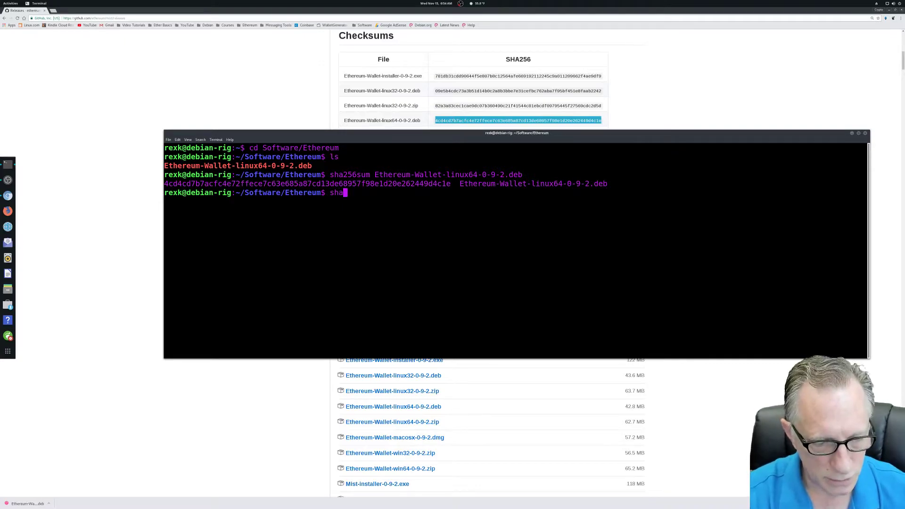
type("256sum -c")
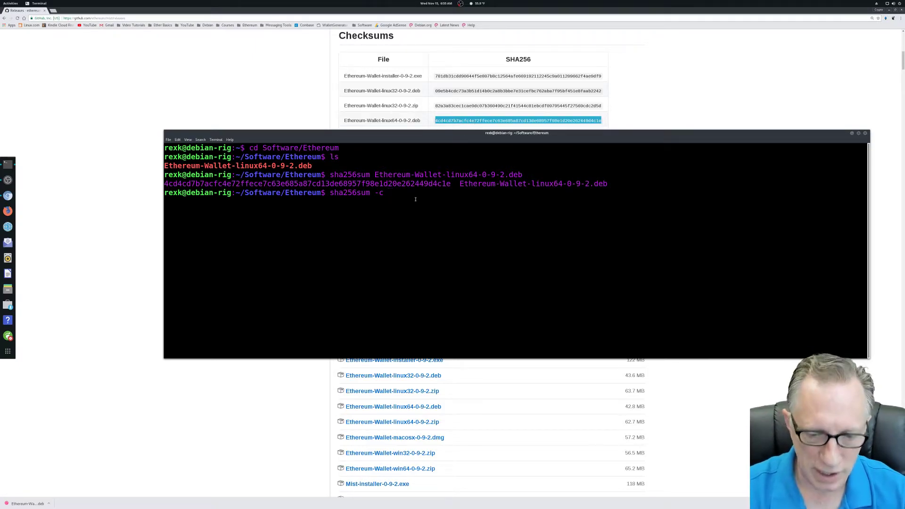
type("\"")
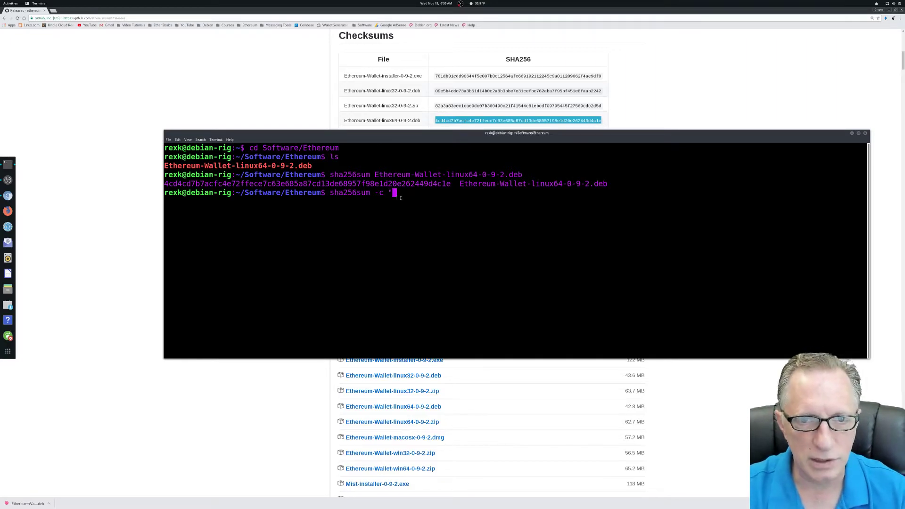
type("4cd4cd7b7acfc4e72ffece7c63e685a87cd13de68957f98e1d20e262449d4c1e *")
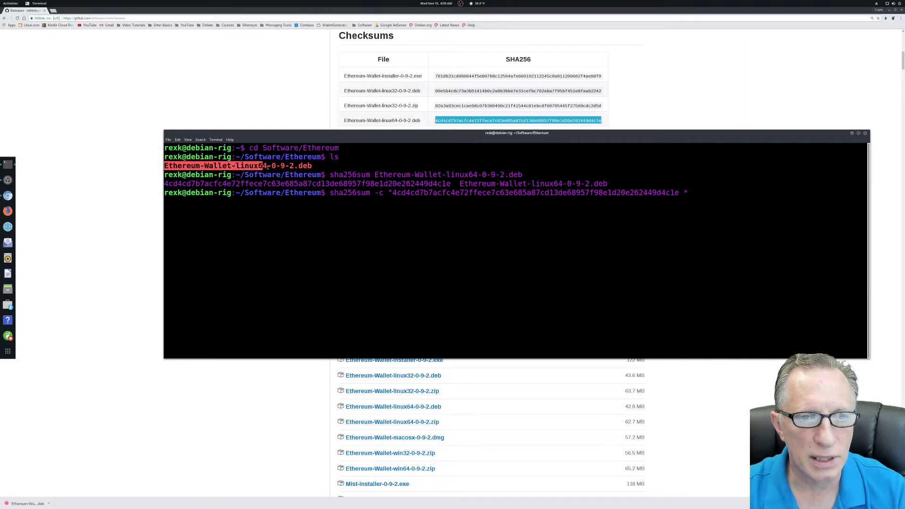
Step: Paste the .deb file name after the hash and edit around the -c option, adding a quote
right_click(312, 175)
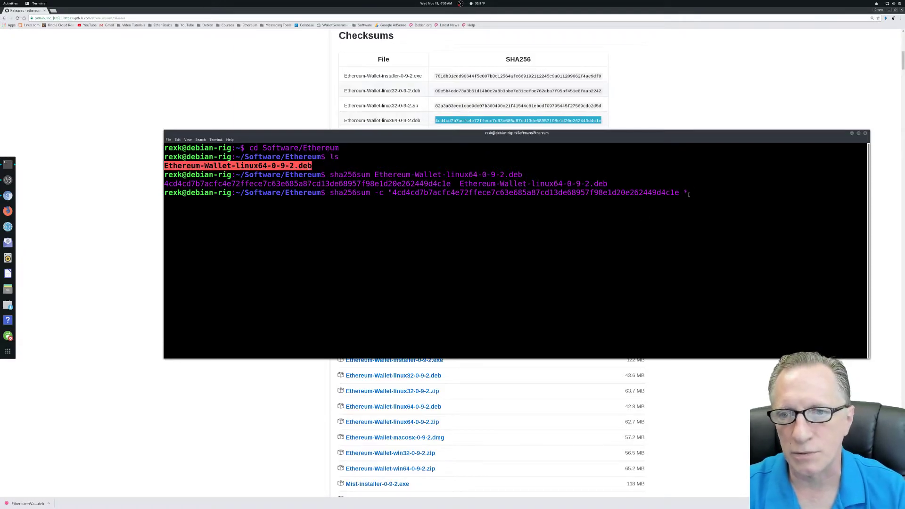
right_click(690, 194)
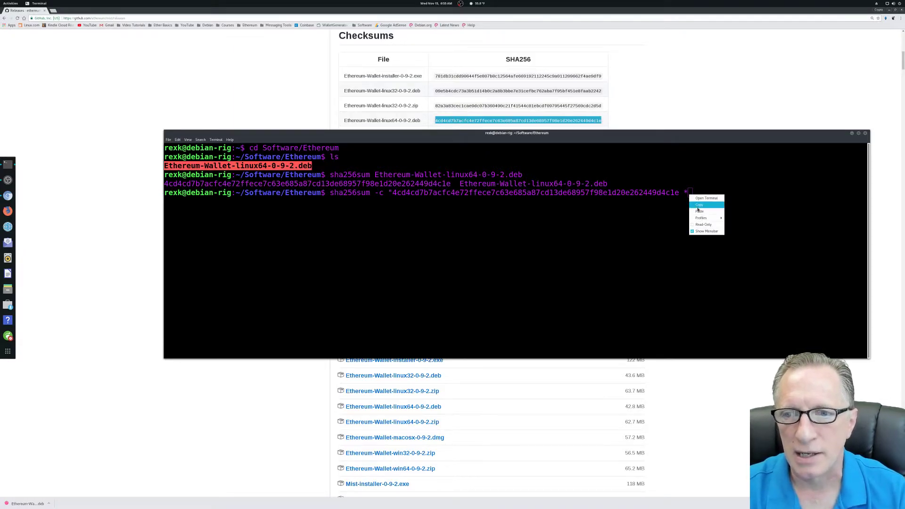
left_click(701, 210)
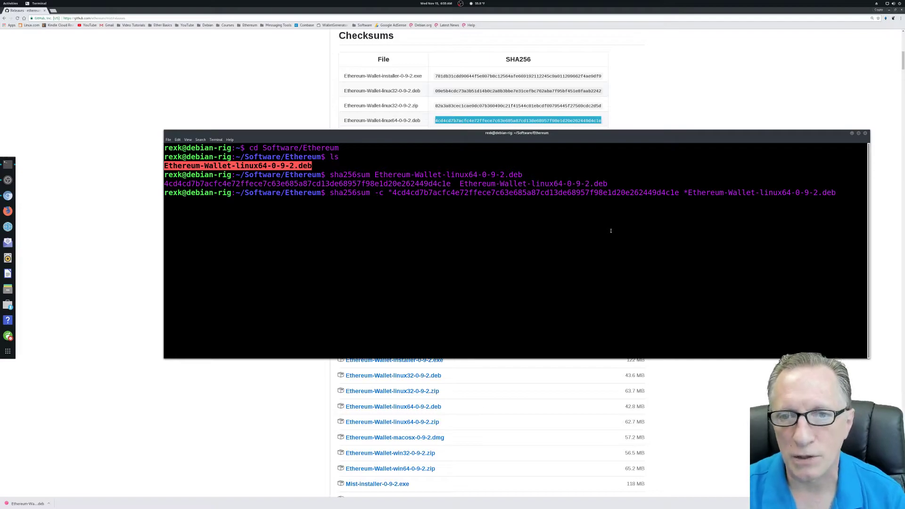
double_click(340, 192)
type(" <<<")
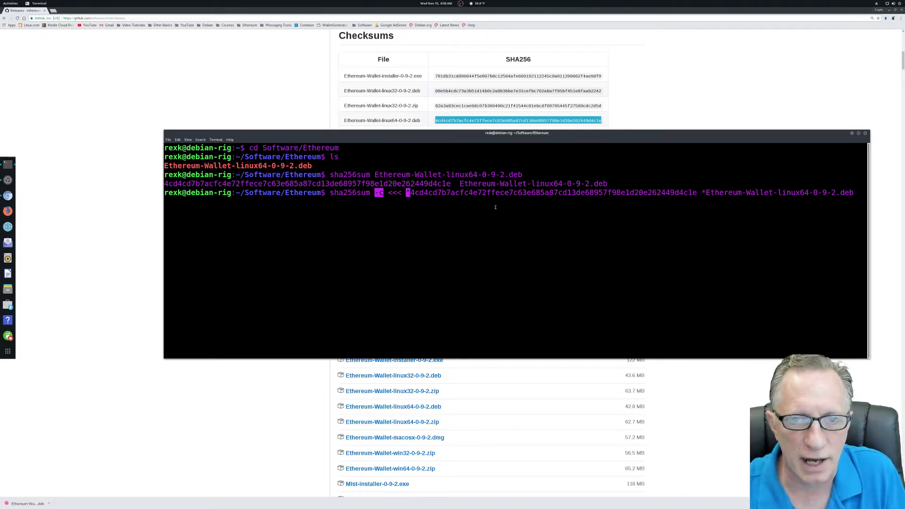
type("\"")
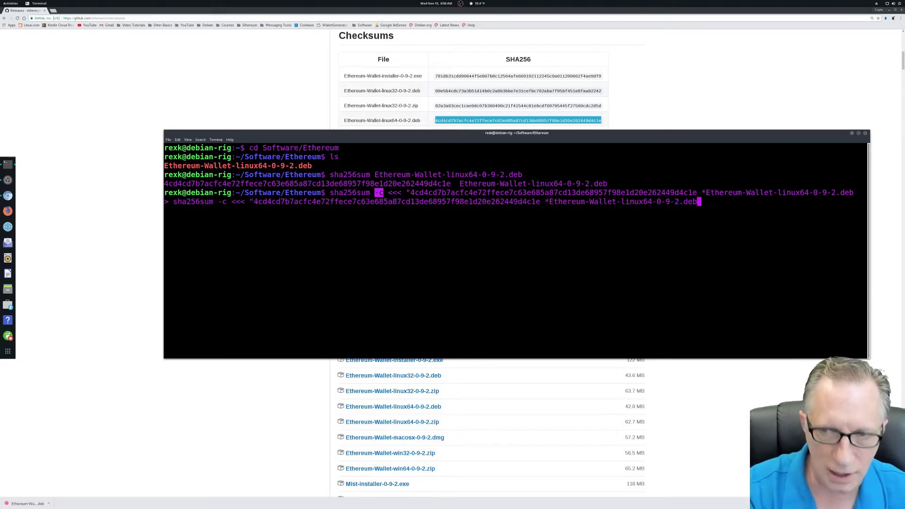
Step: Cancel the broken command with Ctrl+C and rerun sha256sum -c <<< "hash *file", reporting the .deb OK
type("\"")
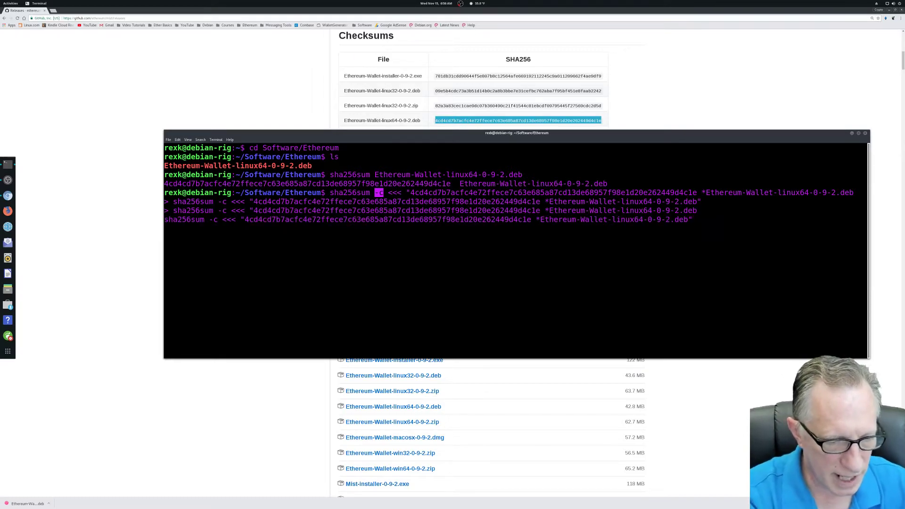
key("ctrl+c")
type("sha256sum -c <<< \"4cd4cd7b7acfc4e72ffece7c63e685a87cd13de68957f98e1d20e262449d4c1e *Ethereum-Wallet-linux64-0-9-2.deb\"")
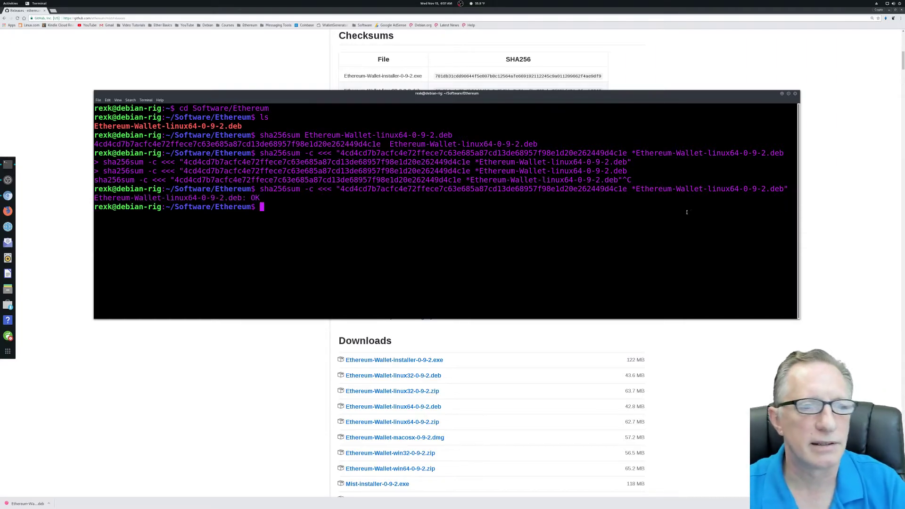
double_click(105, 196)
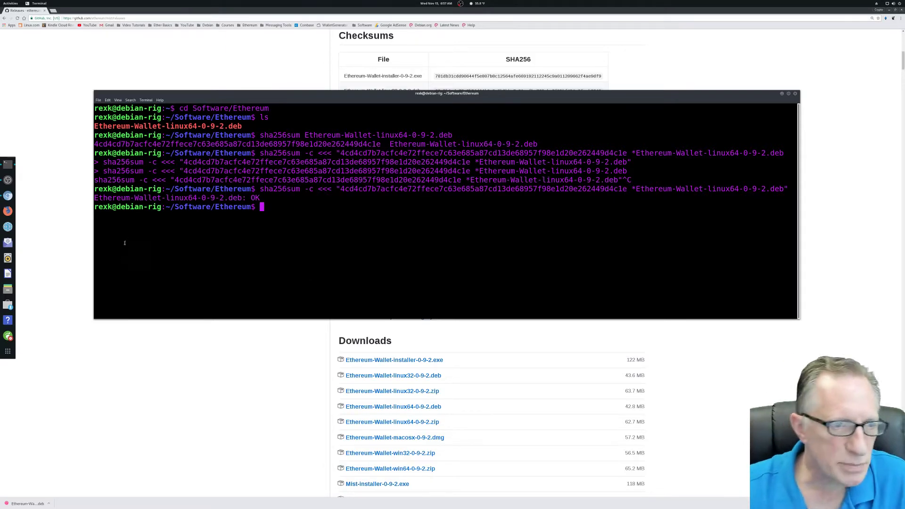
mouse_move(8, 351)
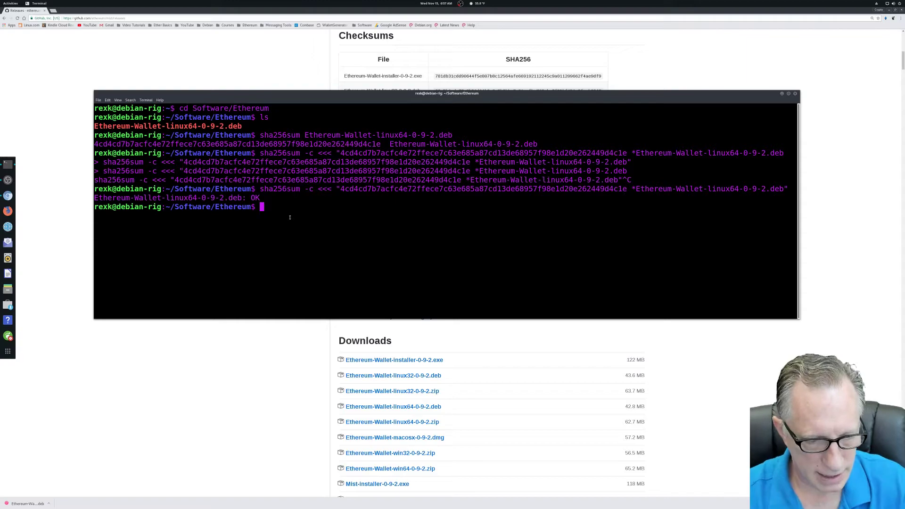
Step: Return home and run sudo apt install gdebi, which reports gdebi already at the newest version
key("Return")
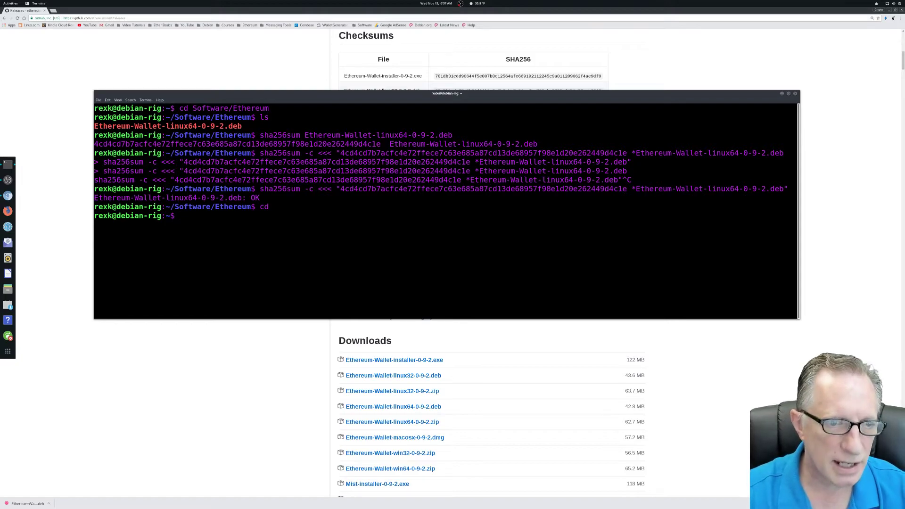
type("s")
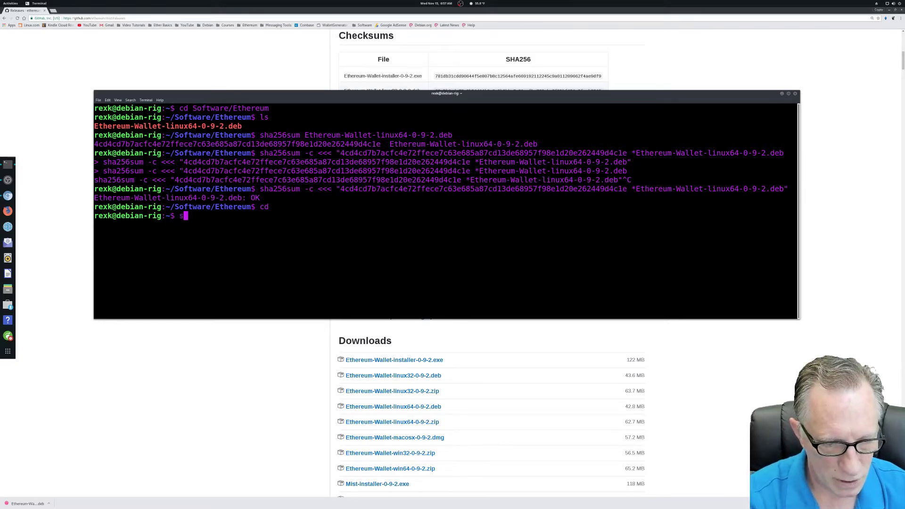
type("us")
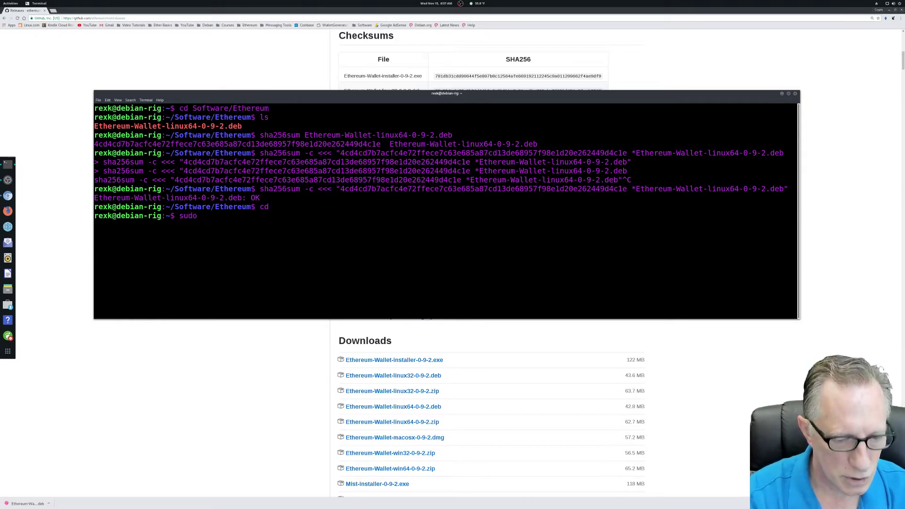
type("apt inst")
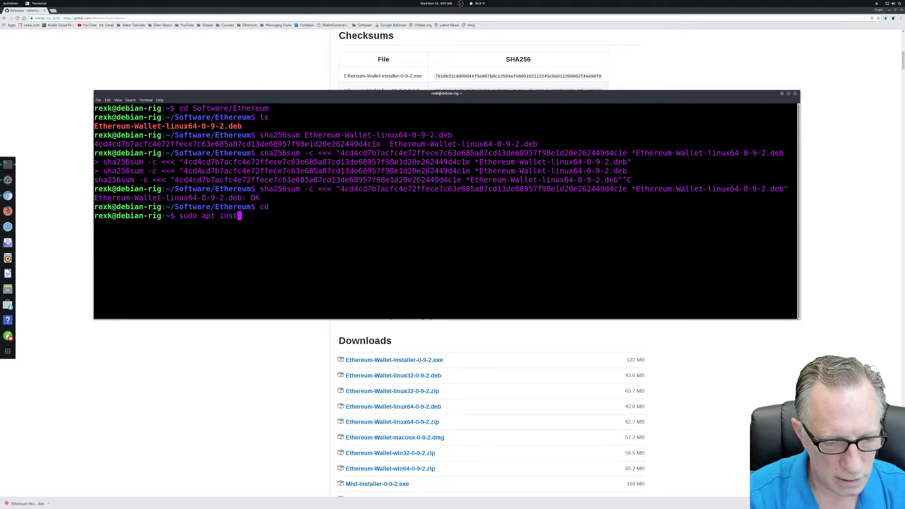
type("all")
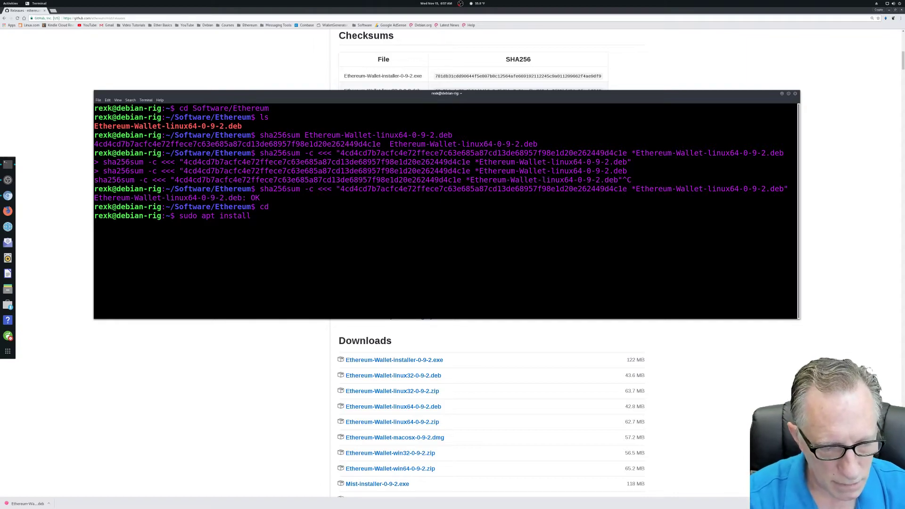
type("gdebi")
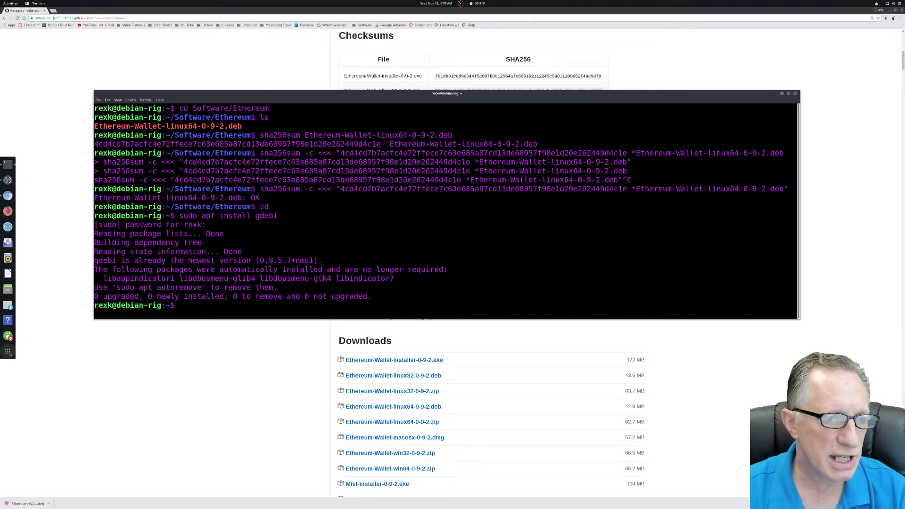
left_click(10, 3)
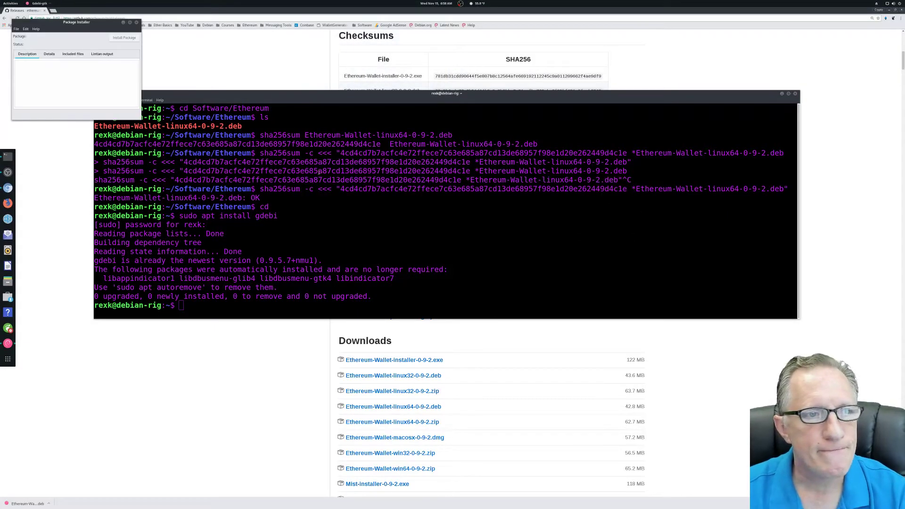
Step: Via File > Open, load the Ethereum-Wallet linux64 .deb from the Software folder into GDebi
left_click(16, 29)
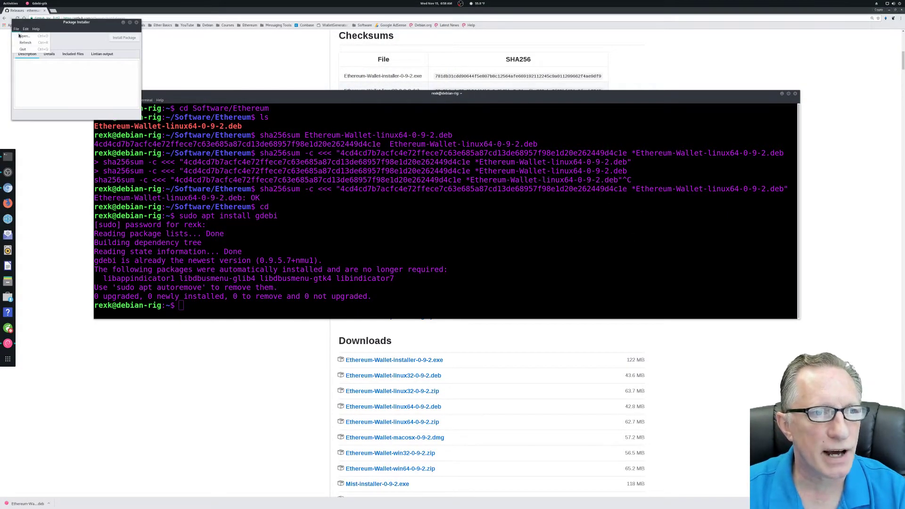
left_click(24, 36)
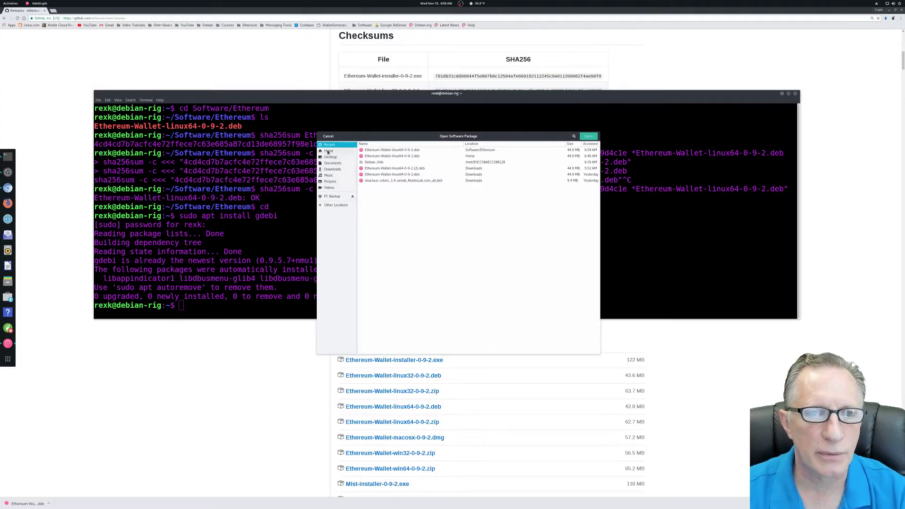
left_click(329, 151)
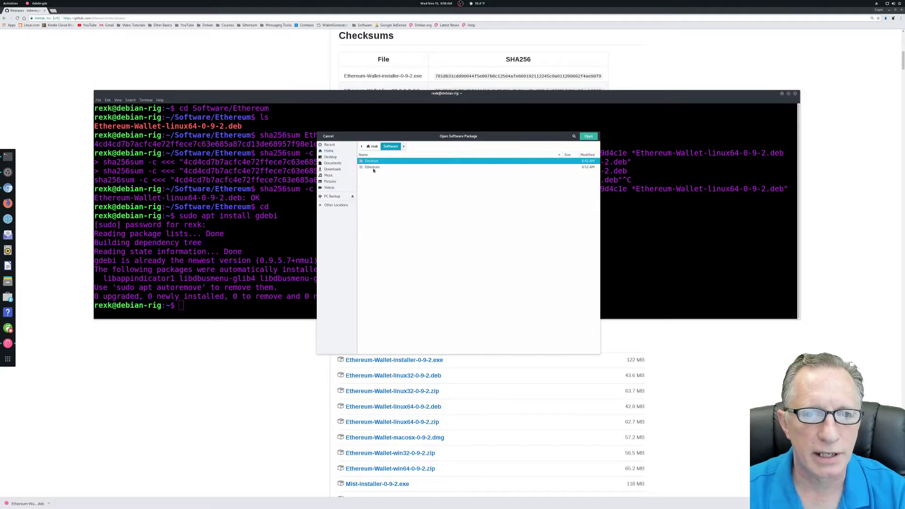
double_click(372, 168)
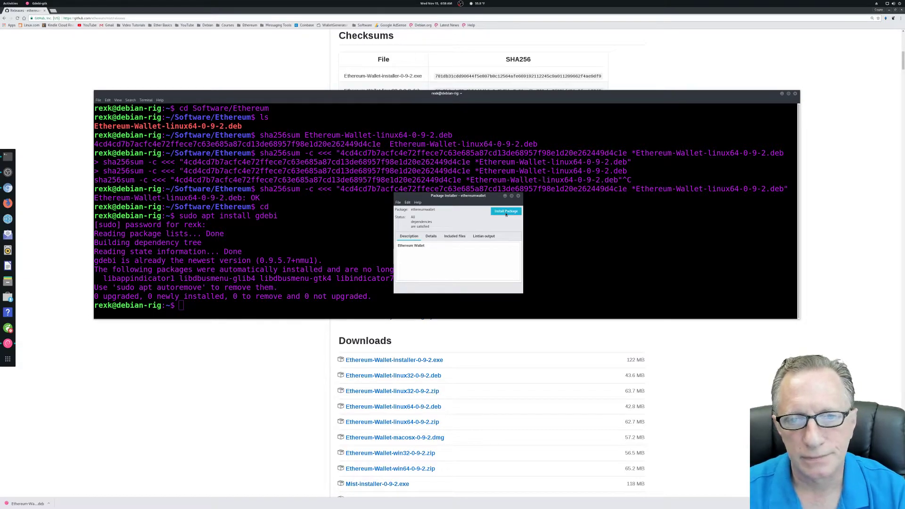
Step: Install the package, then dismiss the granted permissions notice and the Installation finished dialog
left_click(505, 210)
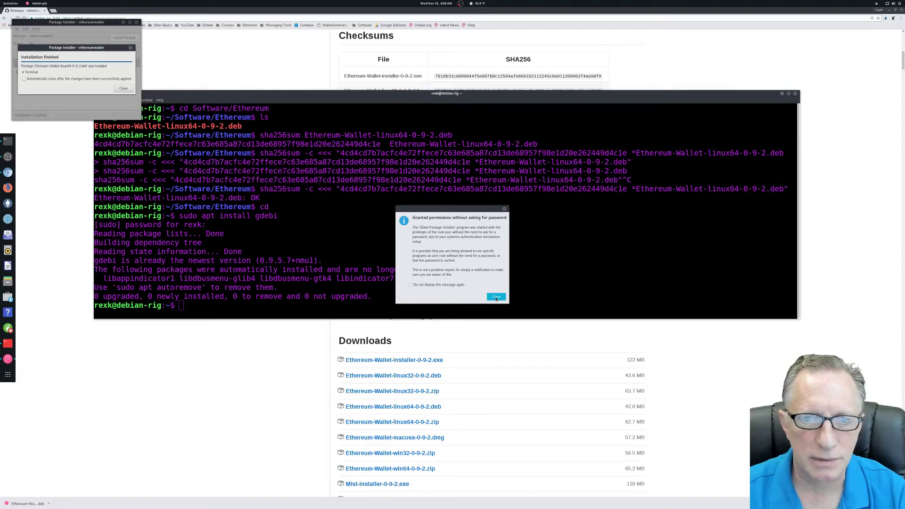
left_click(495, 297)
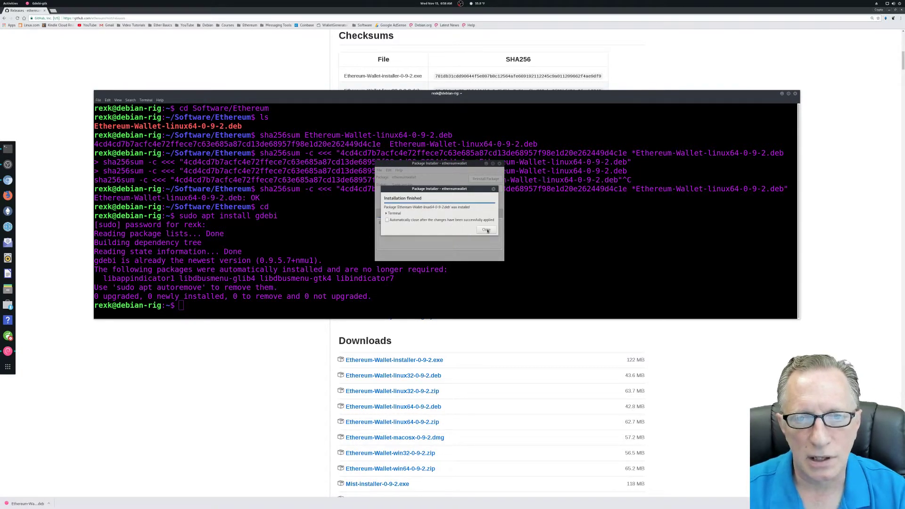
left_click(486, 229)
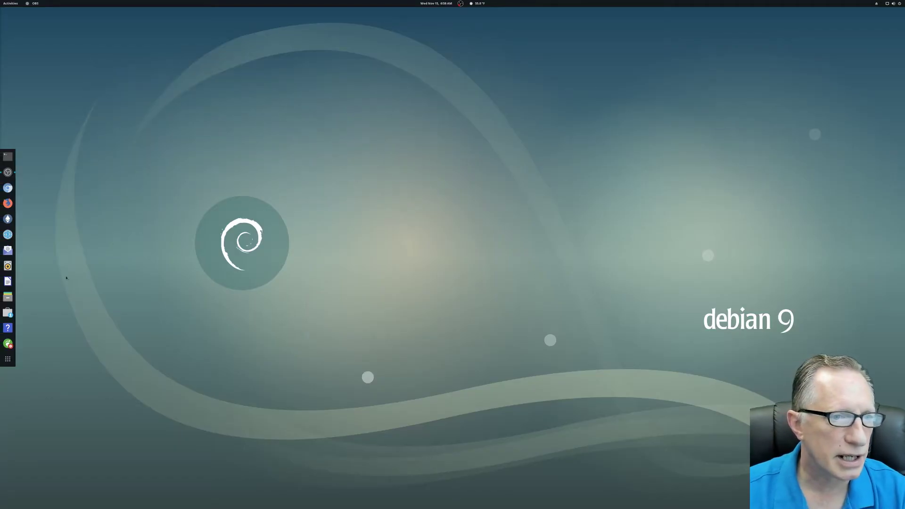
mouse_move(9, 188)
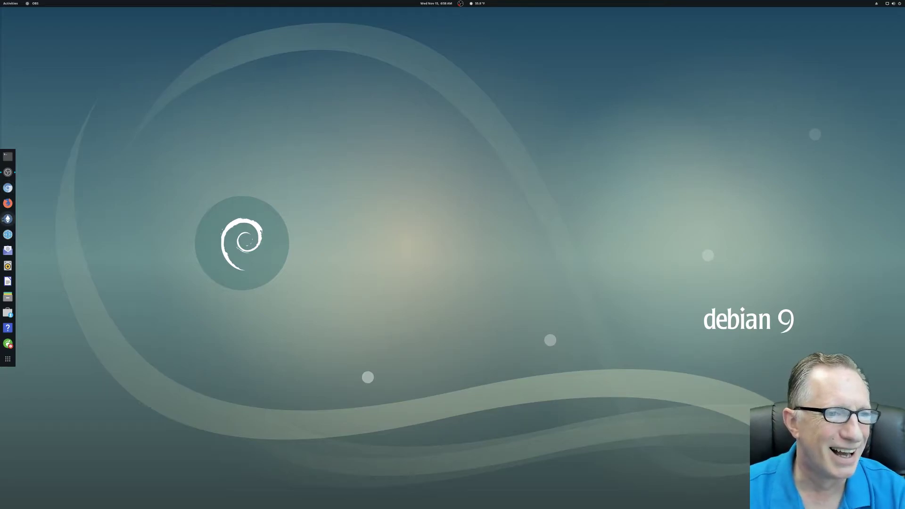
mouse_move(8, 218)
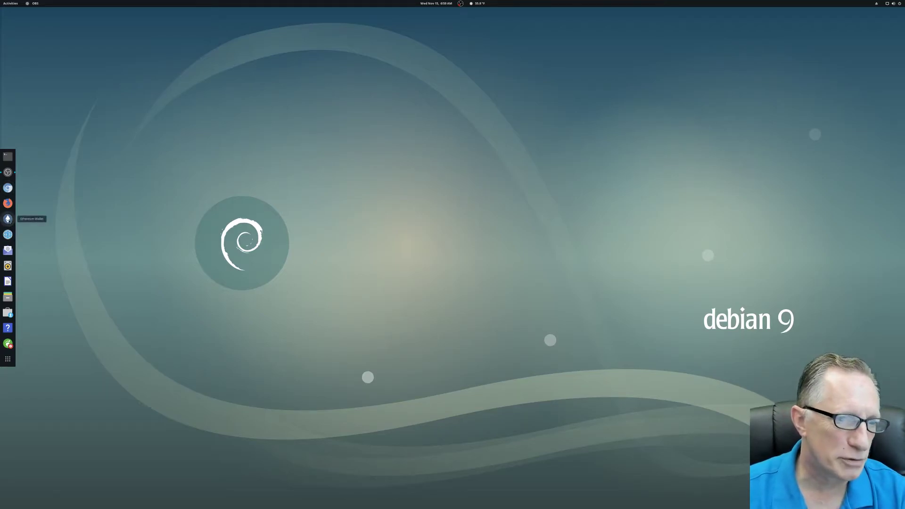
Step: Remove Ethereum Wallet from the dock favourites and show all installed applications
right_click(7, 218)
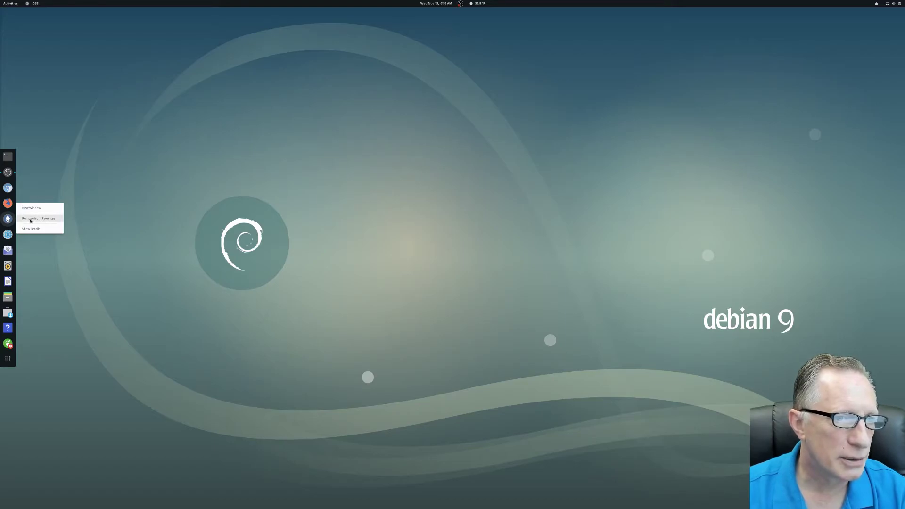
left_click(38, 218)
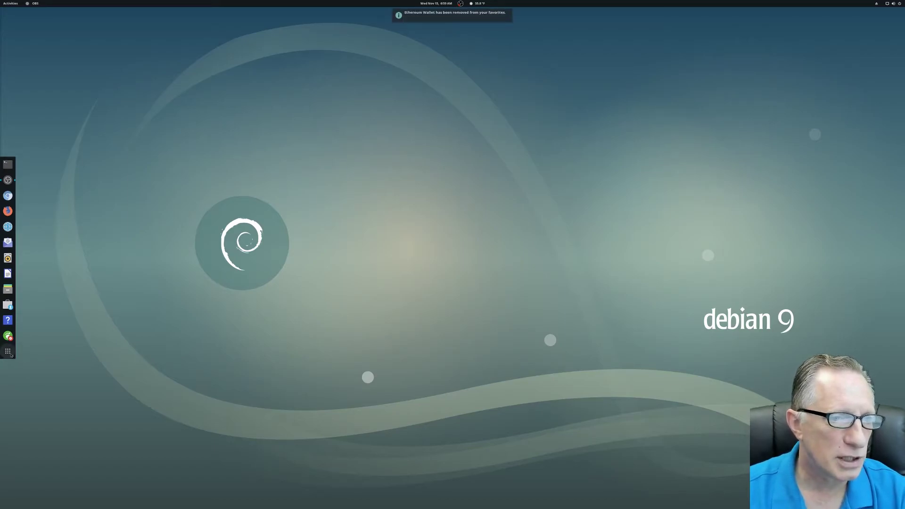
left_click(9, 352)
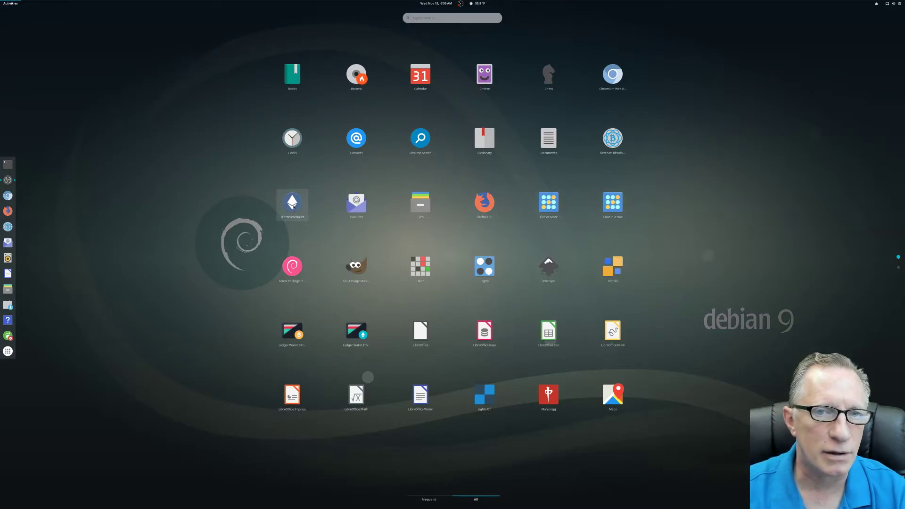
Step: Add Ethereum Wallet back to the favourites and launch it from the dock
right_click(291, 202)
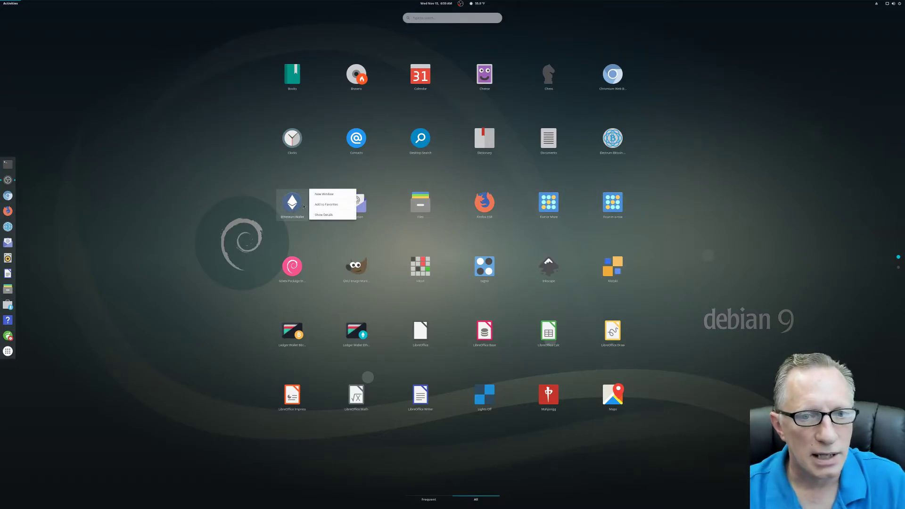
left_click(327, 204)
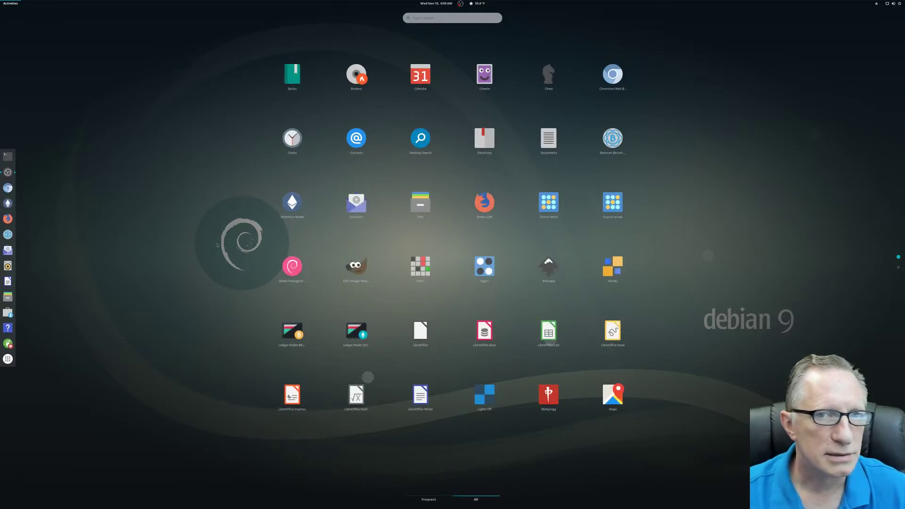
mouse_move(8, 202)
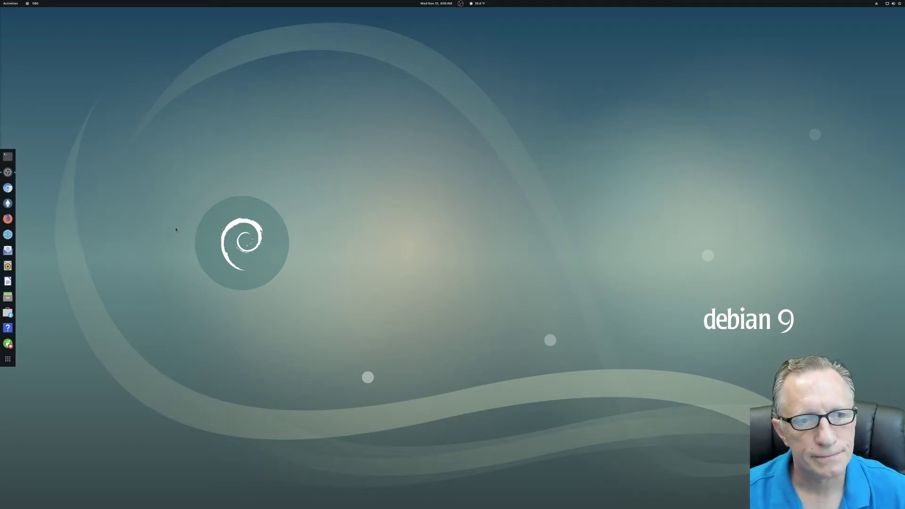
left_click(8, 195)
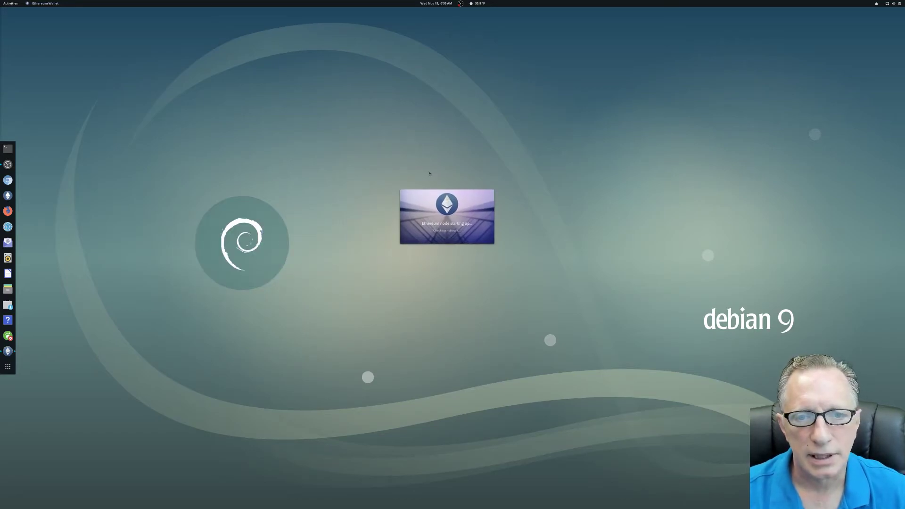
mouse_move(407, 181)
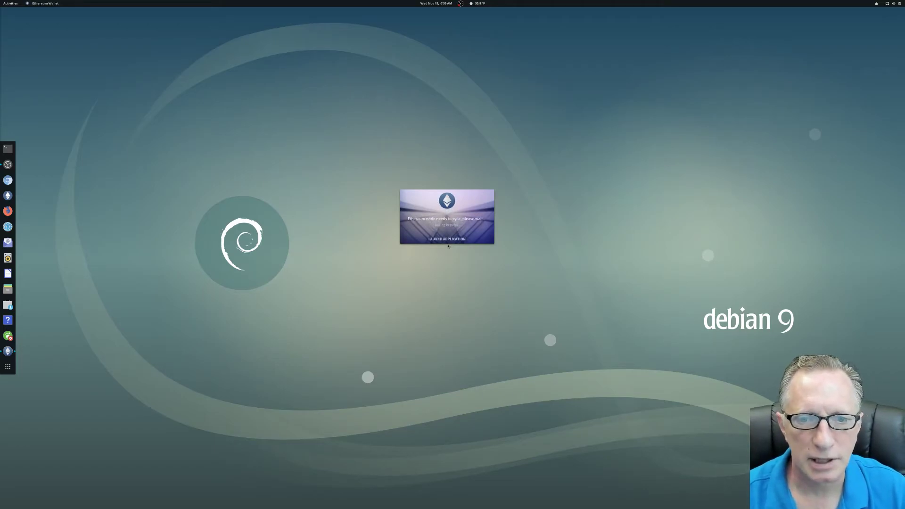
Step: Launch the wallet application from the splash screen without waiting for the node
left_click(446, 239)
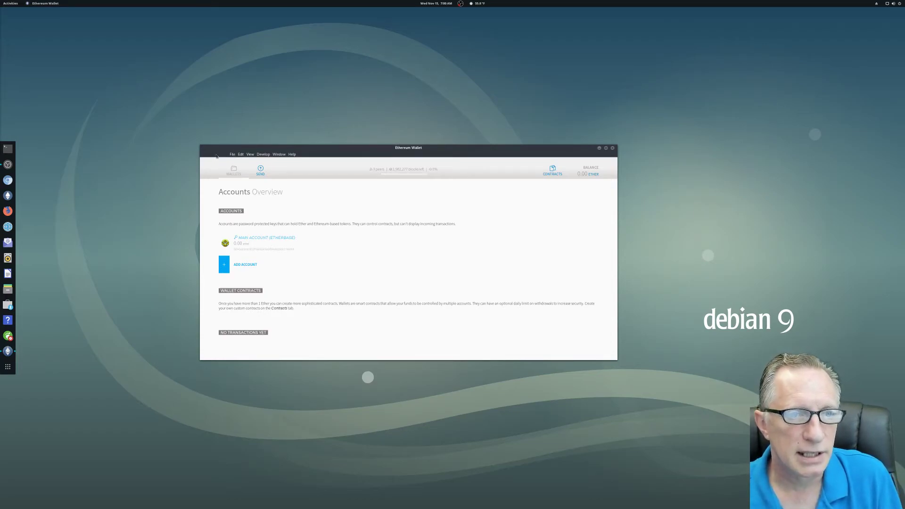
Step: Start Import accounts from the File menu and move the wallet-file drop window to the top centre
left_click(232, 154)
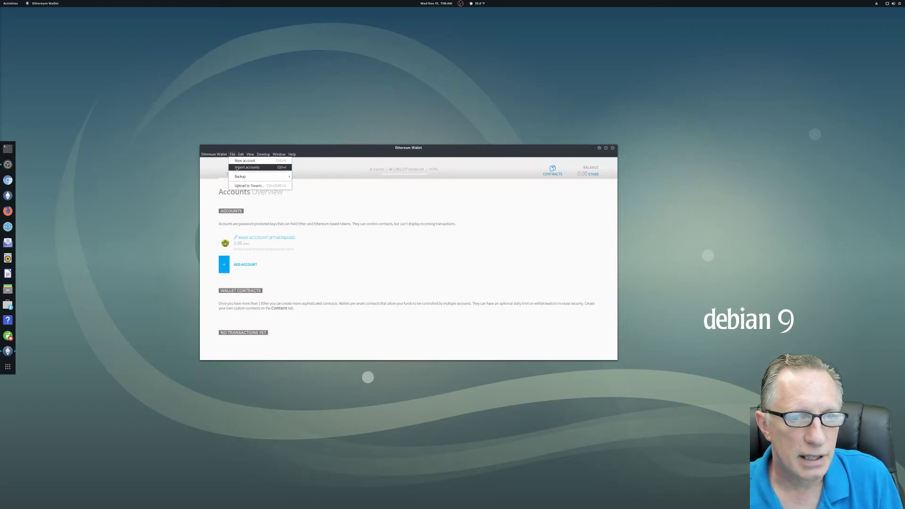
left_click(245, 168)
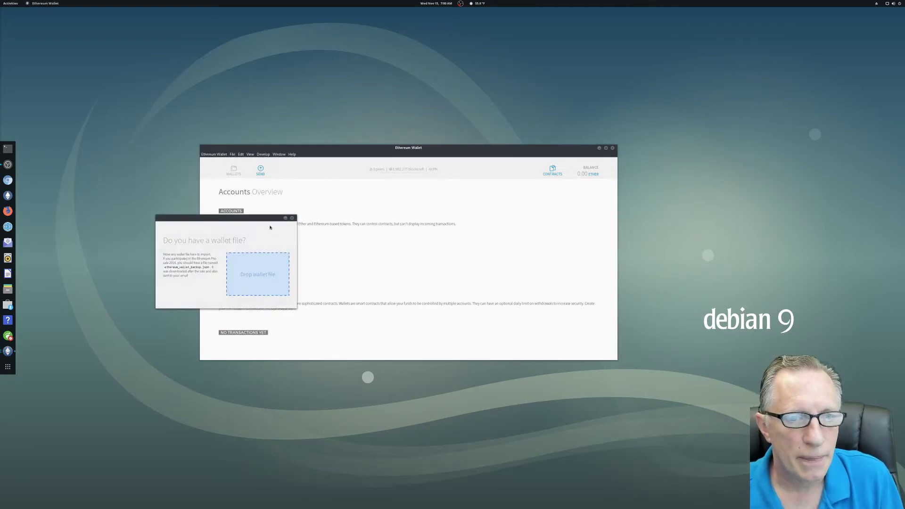
left_click_drag(226, 218, 447, 123)
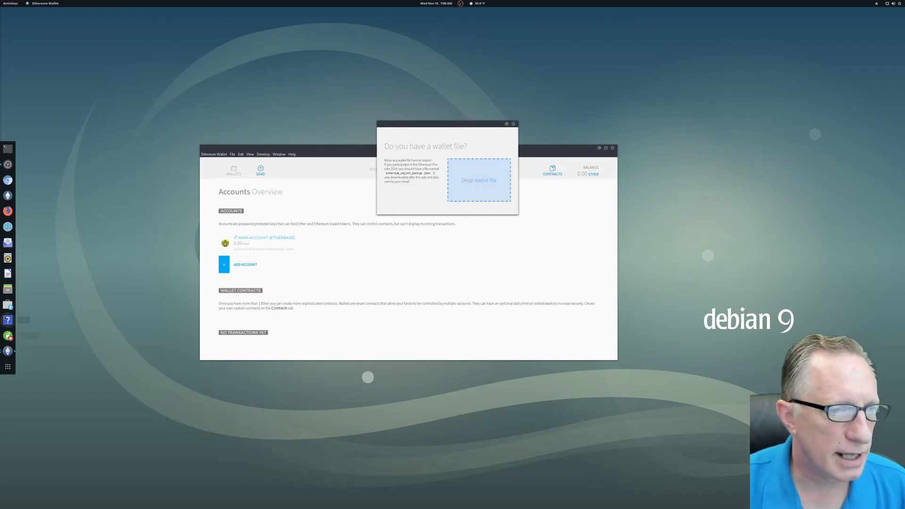
mouse_move(8, 288)
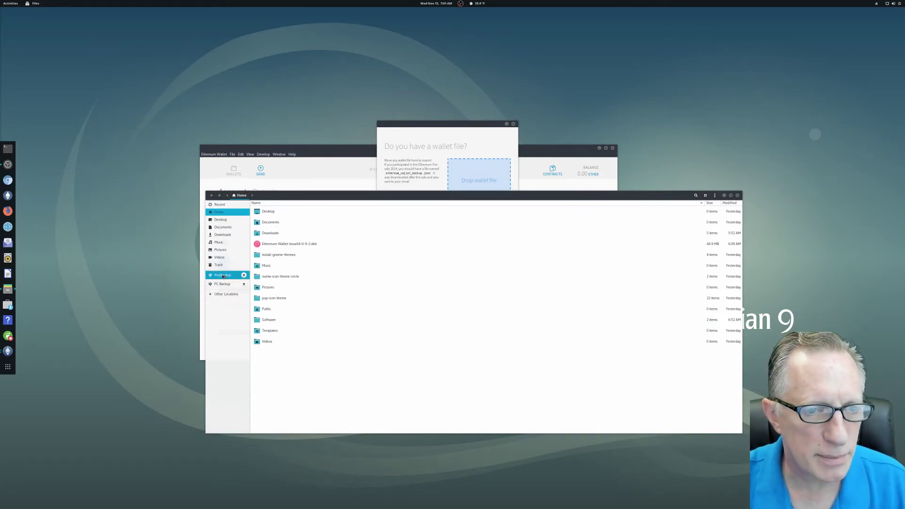
Step: Browse KeyBackup > Ethereum Wallet Backup > keystore and select the UTC wallet file
left_click(223, 274)
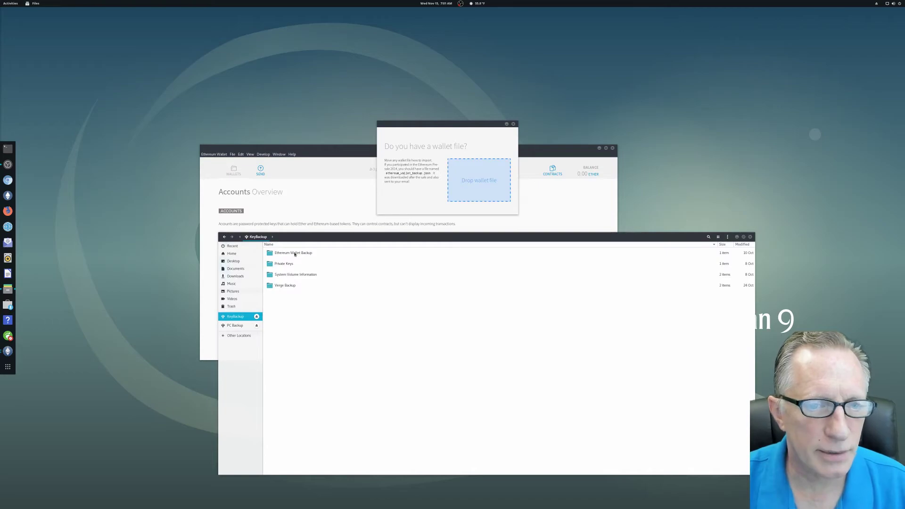
double_click(292, 253)
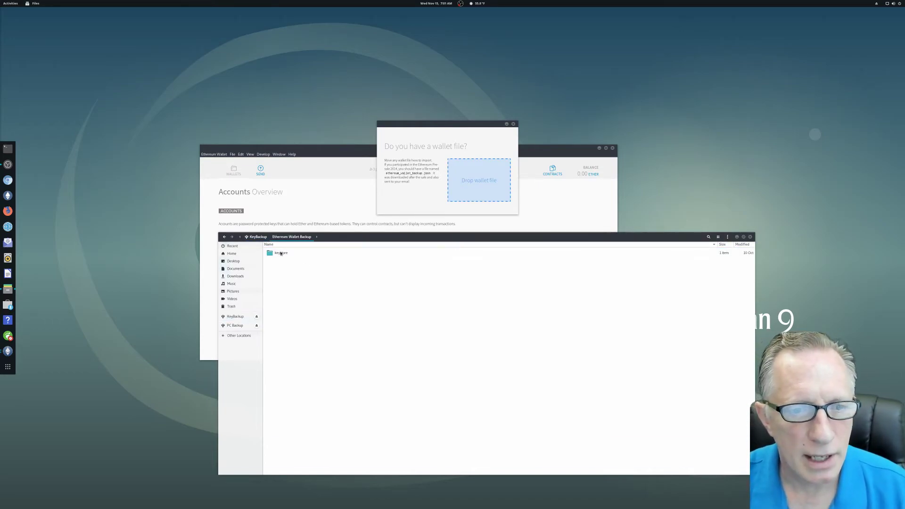
left_click(281, 252)
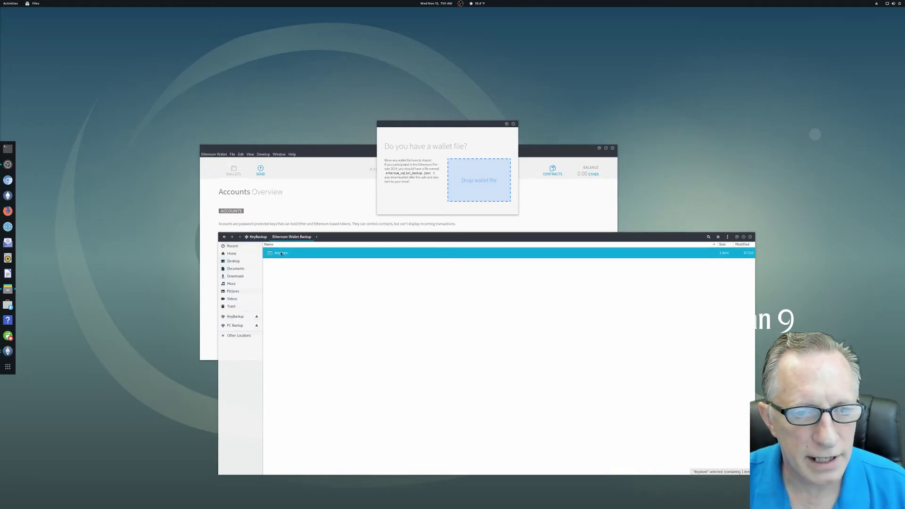
double_click(282, 253)
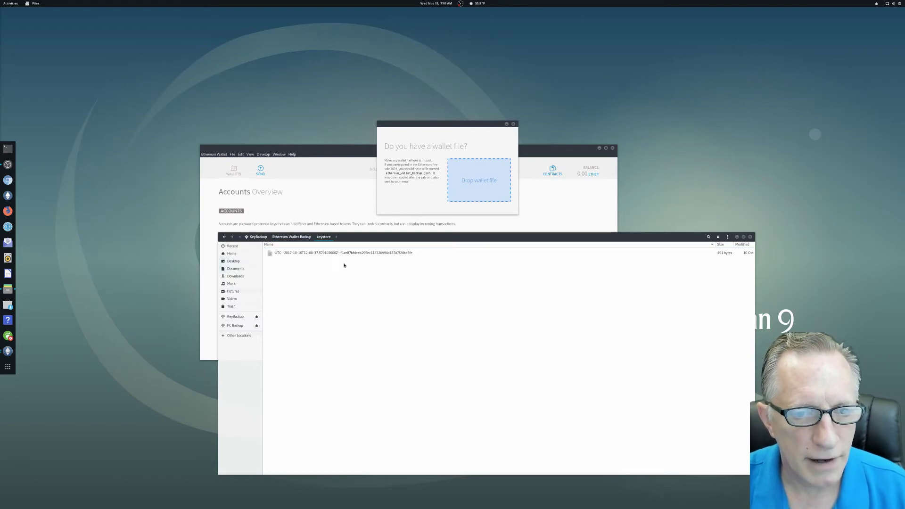
left_click(341, 252)
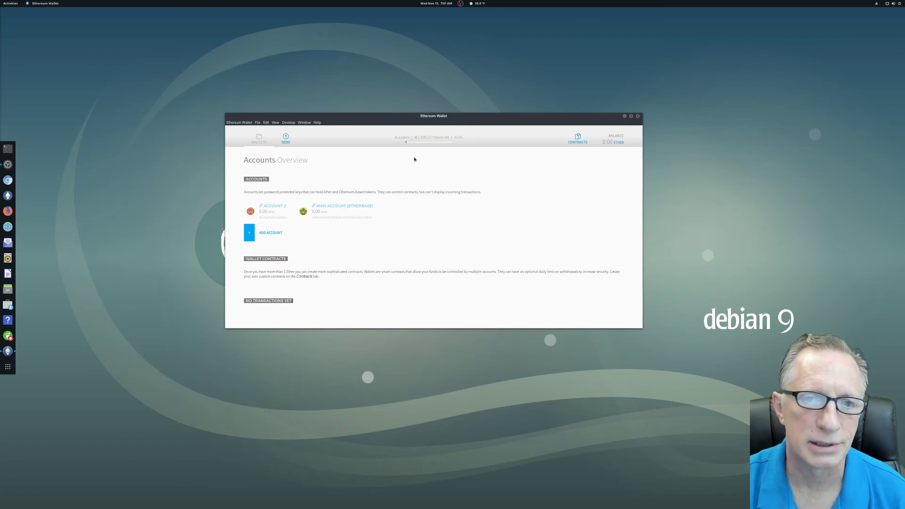
mouse_move(408, 168)
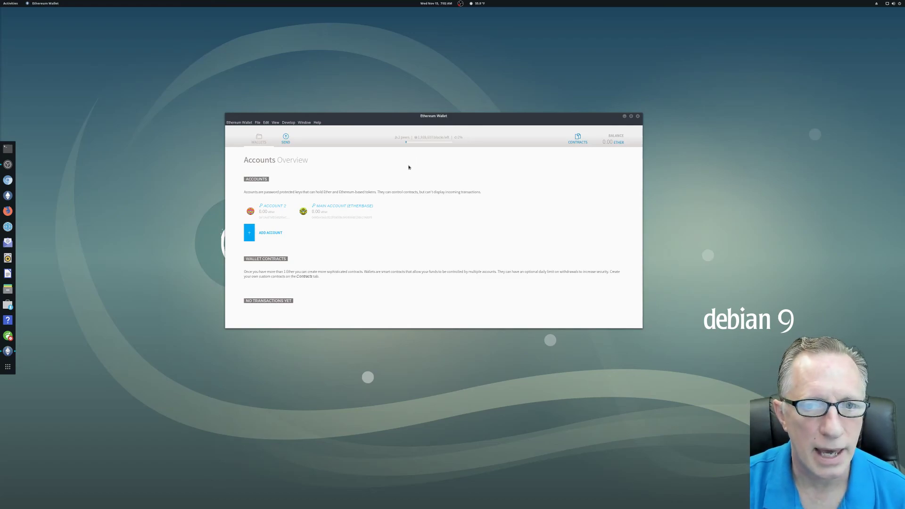